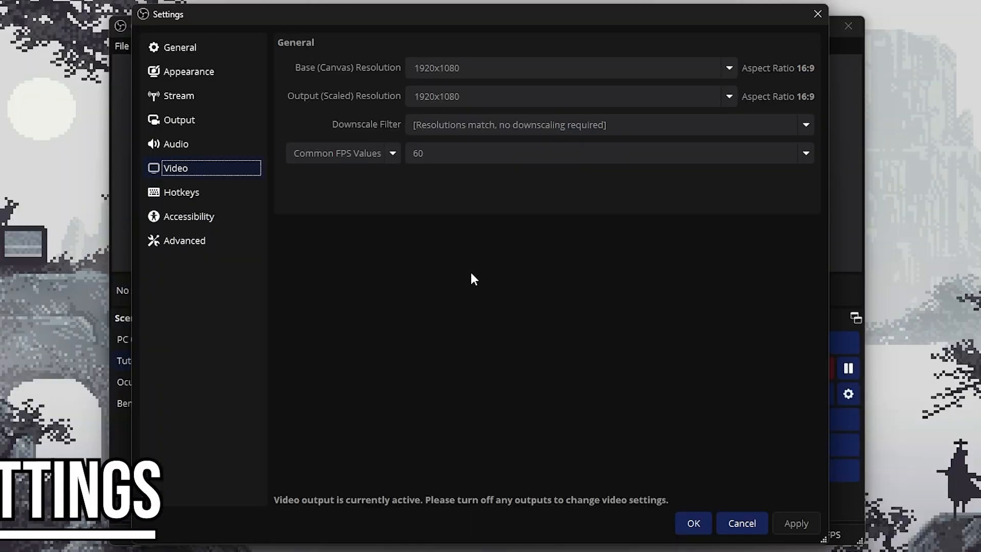
mouse_move(338, 85)
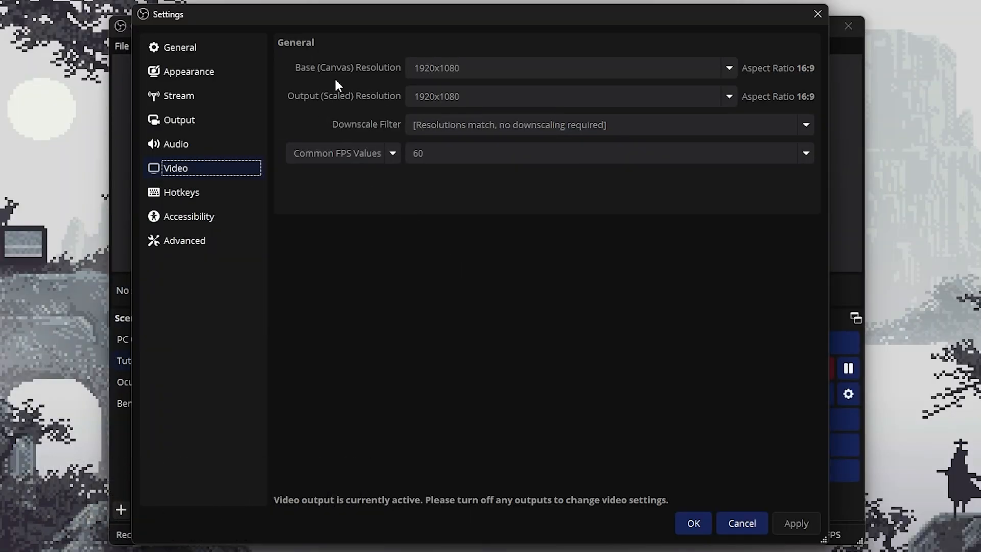
mouse_move(345, 112)
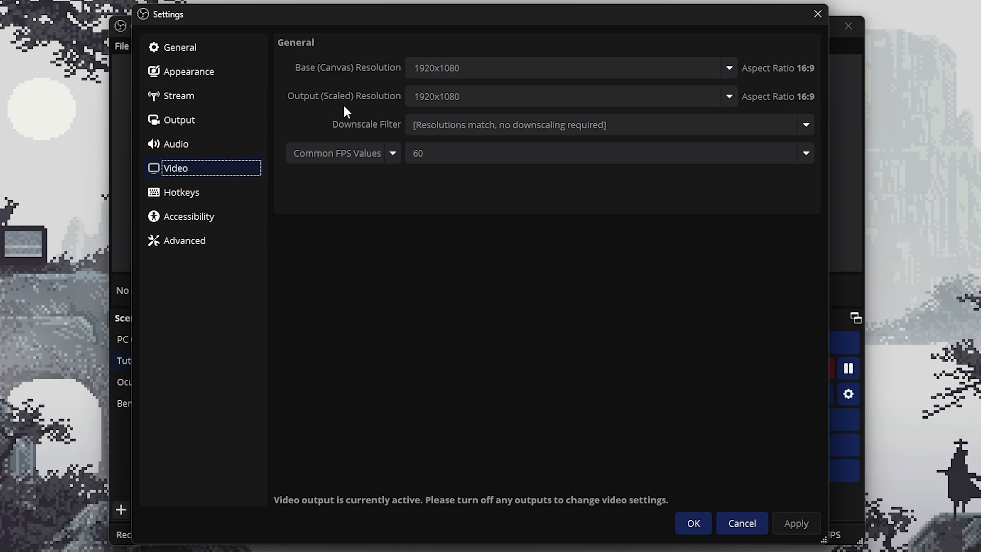
mouse_move(392, 124)
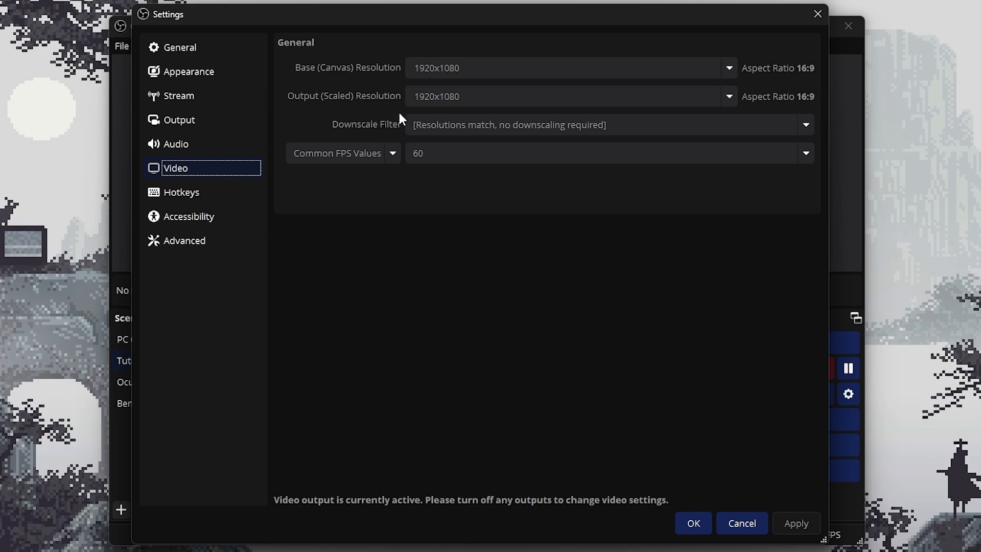
mouse_move(494, 118)
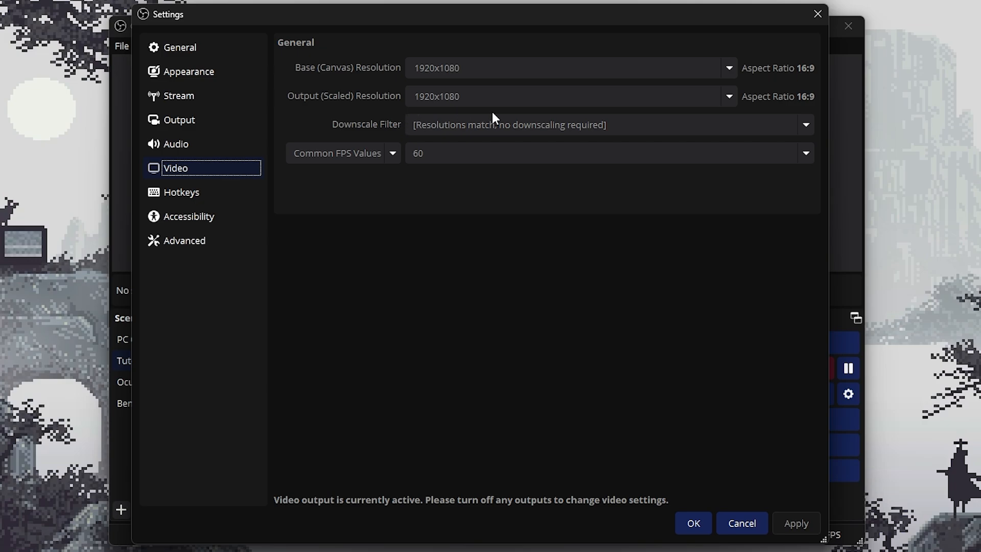
mouse_move(493, 109)
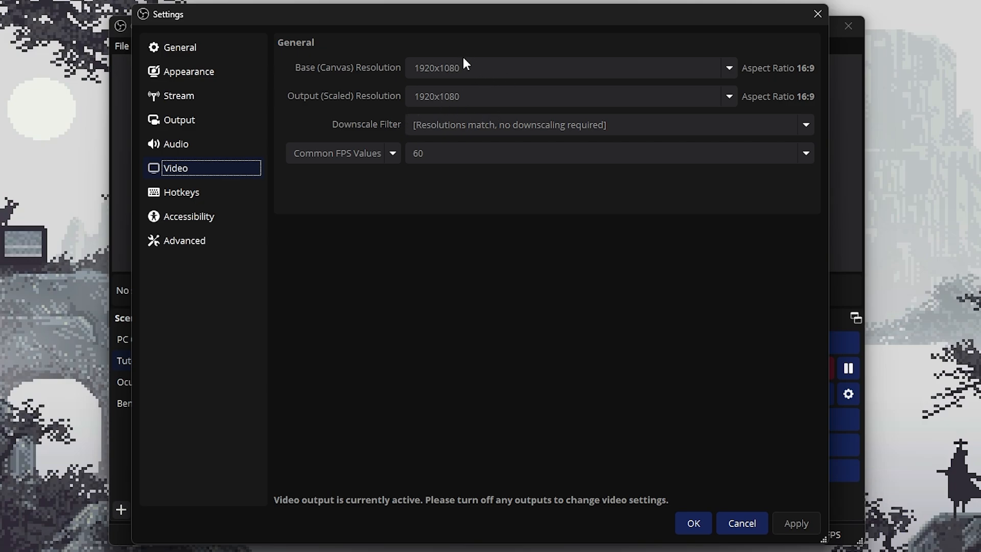
mouse_move(460, 82)
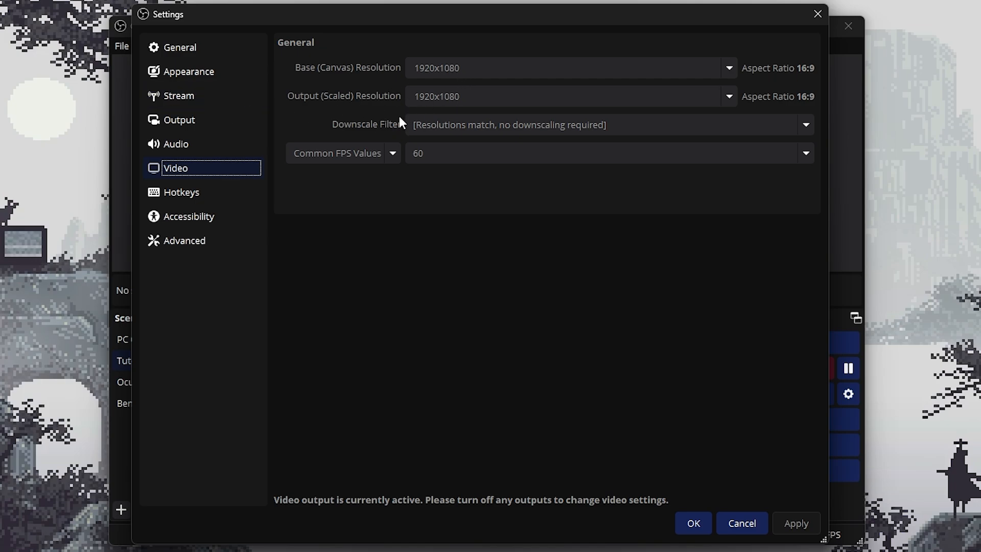
mouse_move(414, 109)
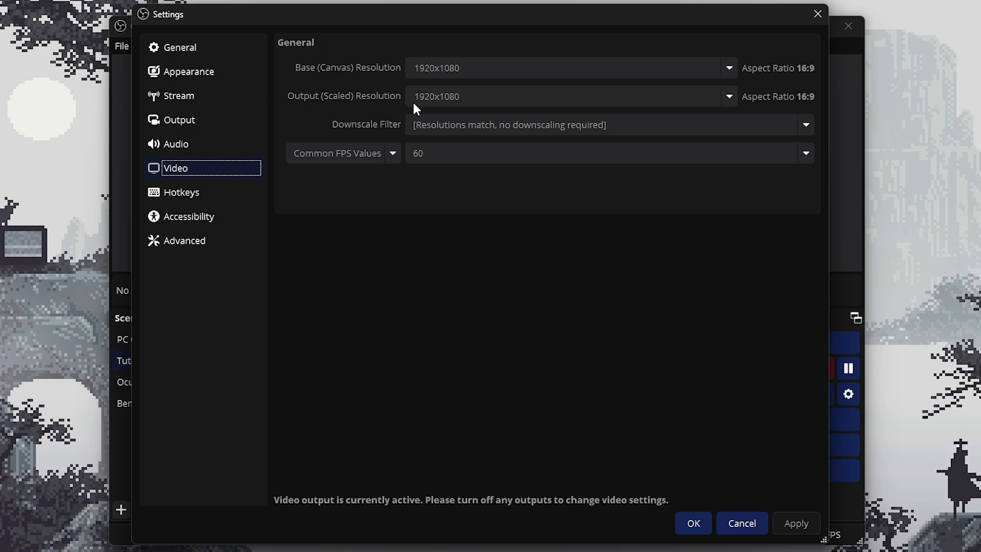
mouse_move(344, 104)
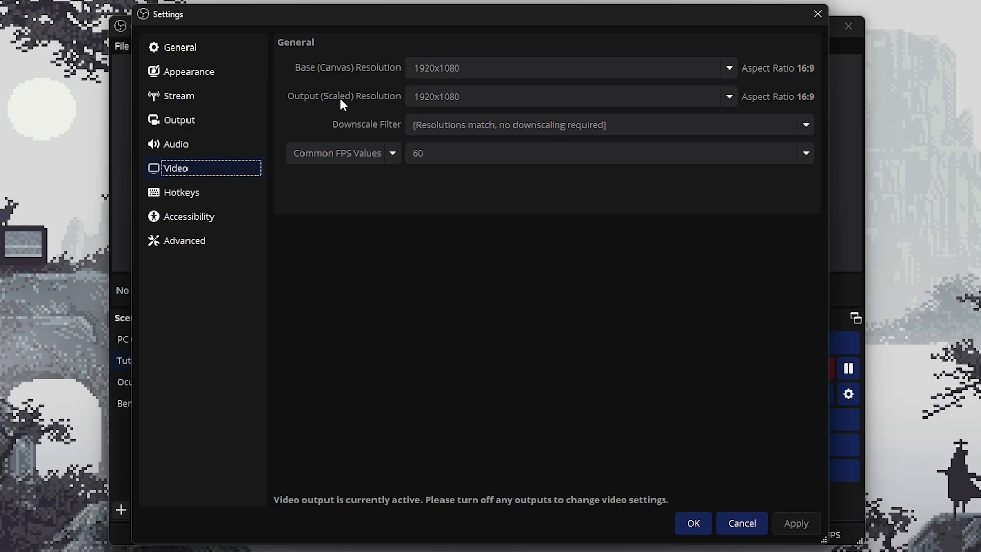
mouse_move(386, 117)
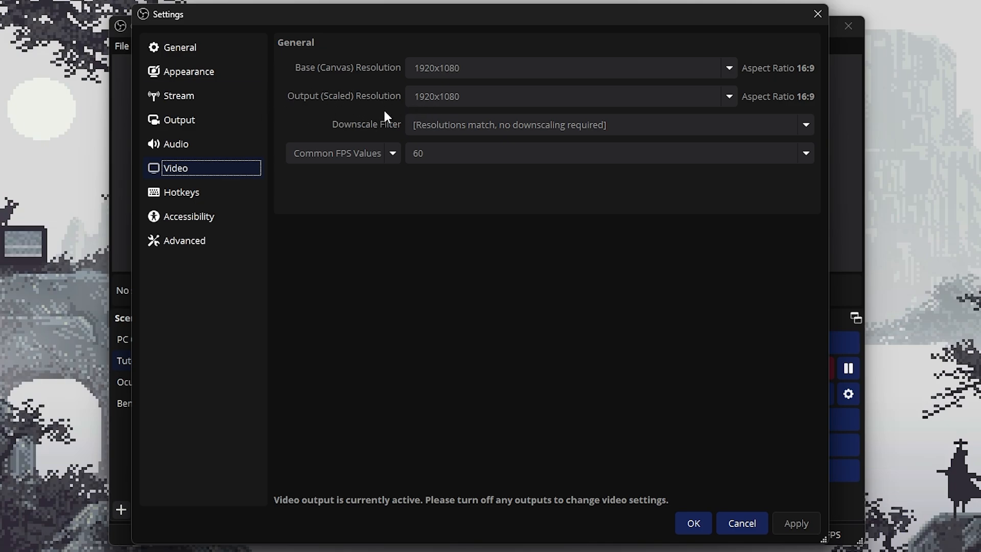
mouse_move(386, 117)
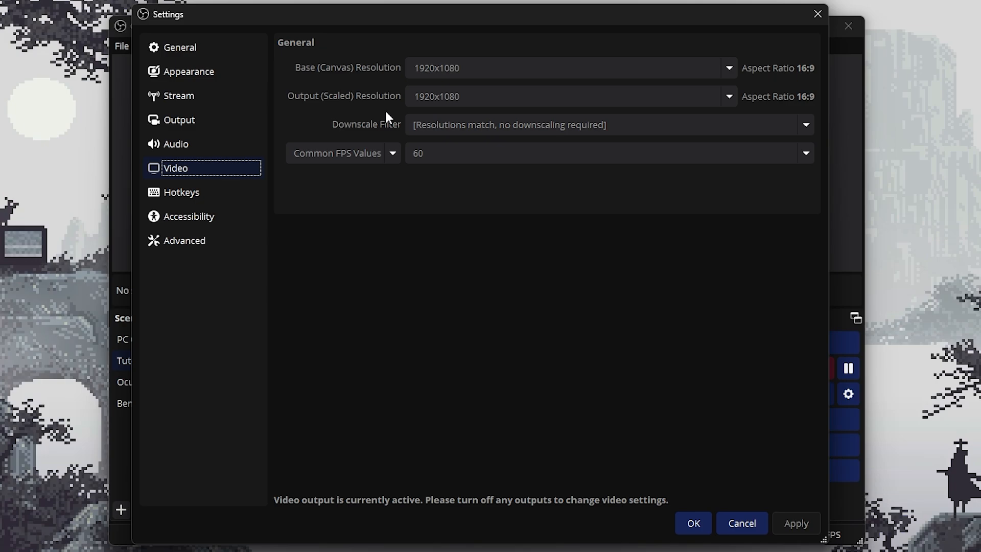
mouse_move(539, 85)
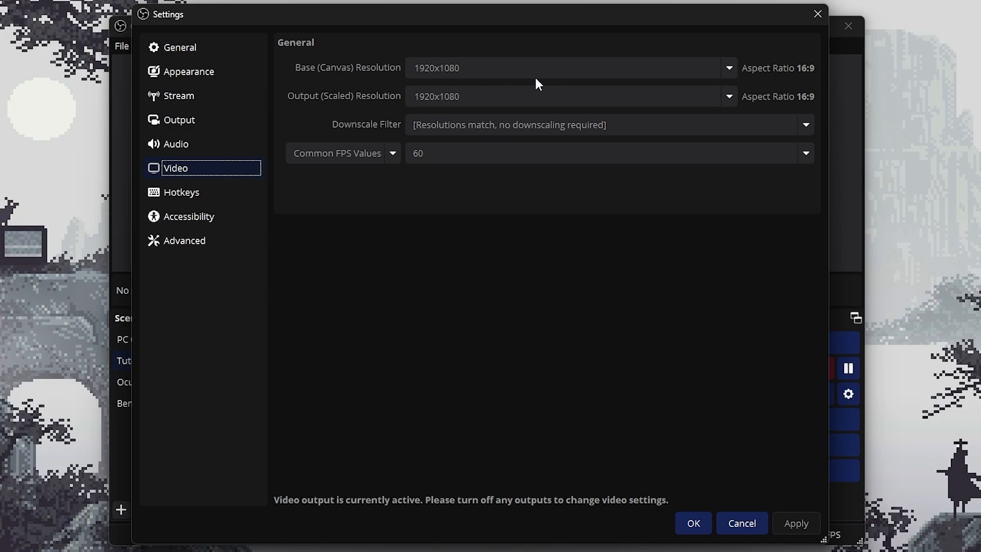
mouse_move(384, 116)
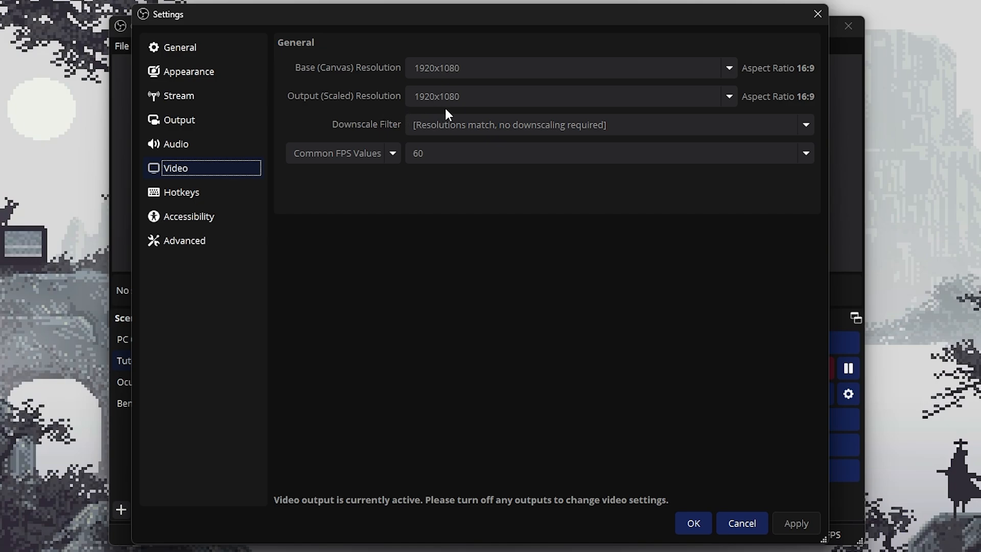
mouse_move(378, 132)
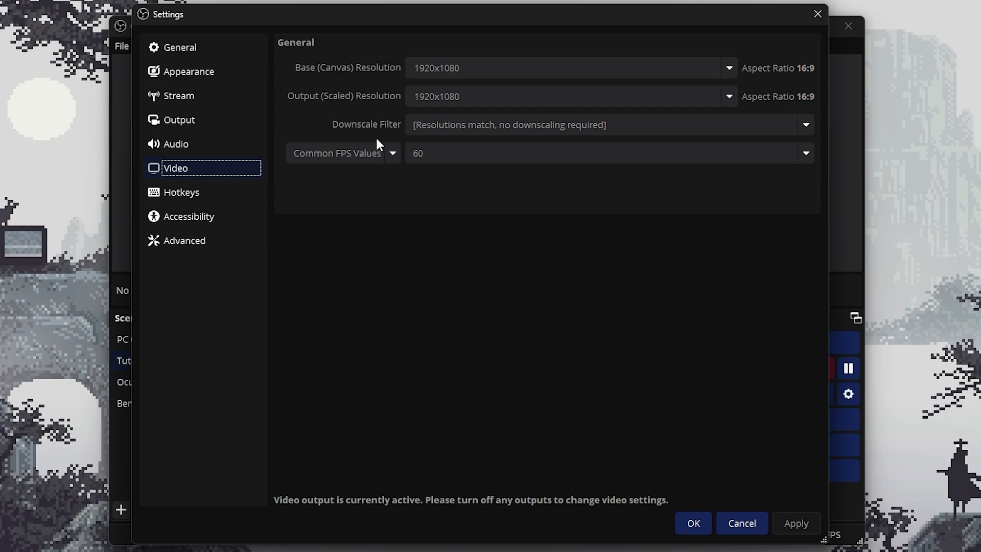
mouse_move(478, 112)
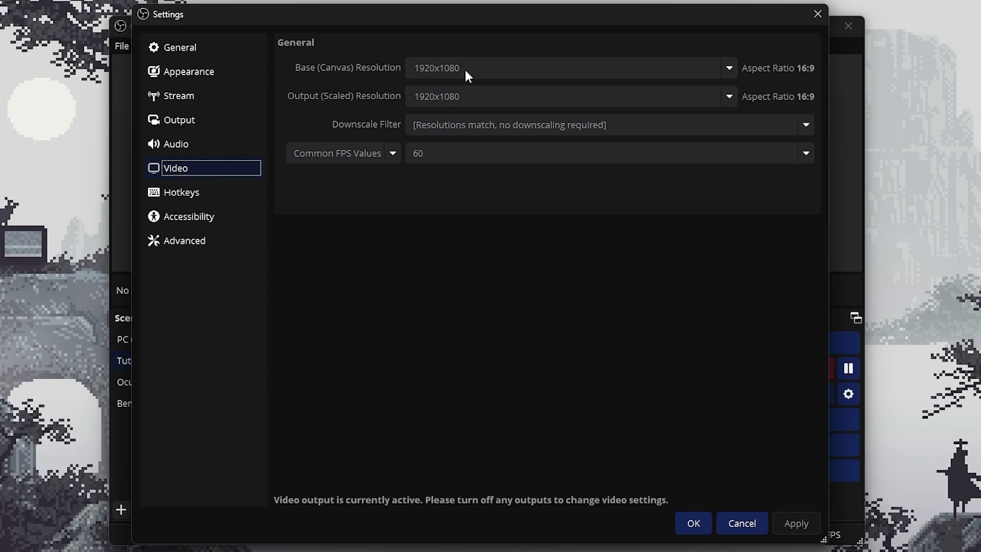
mouse_move(348, 177)
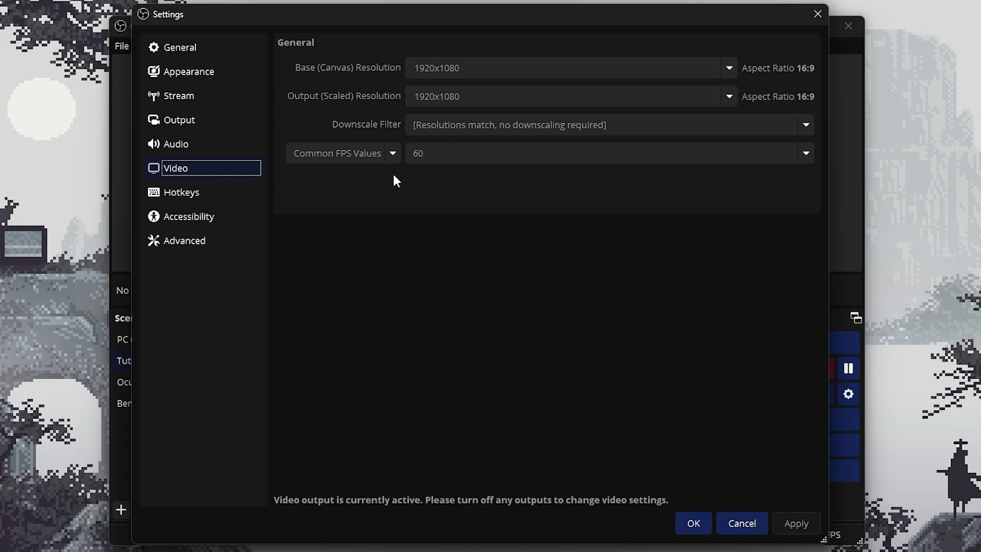
mouse_move(412, 176)
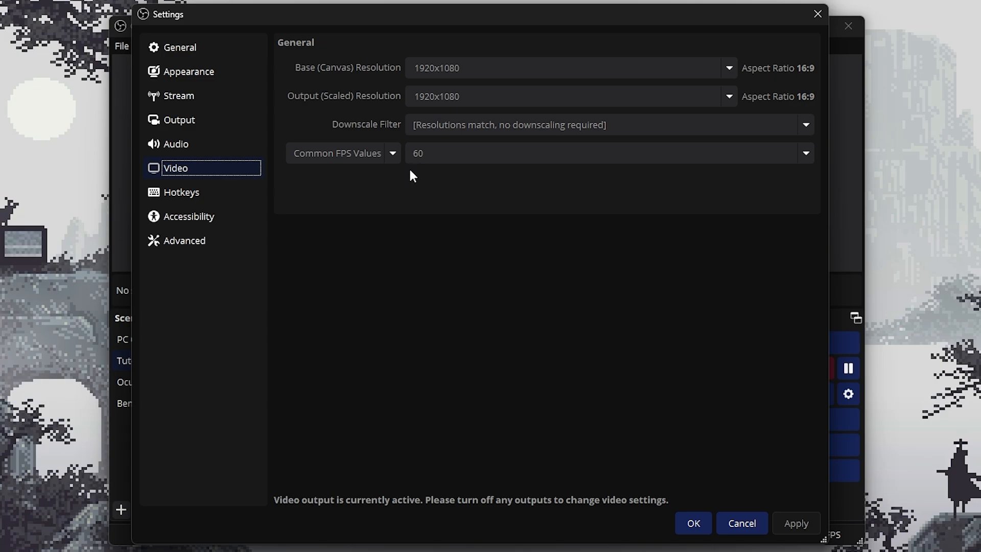
mouse_move(407, 182)
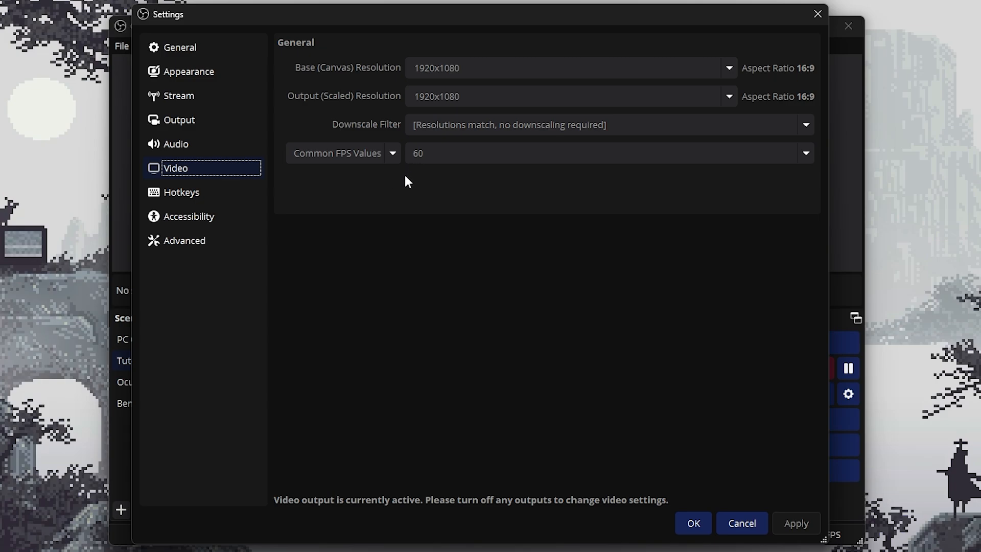
mouse_move(403, 182)
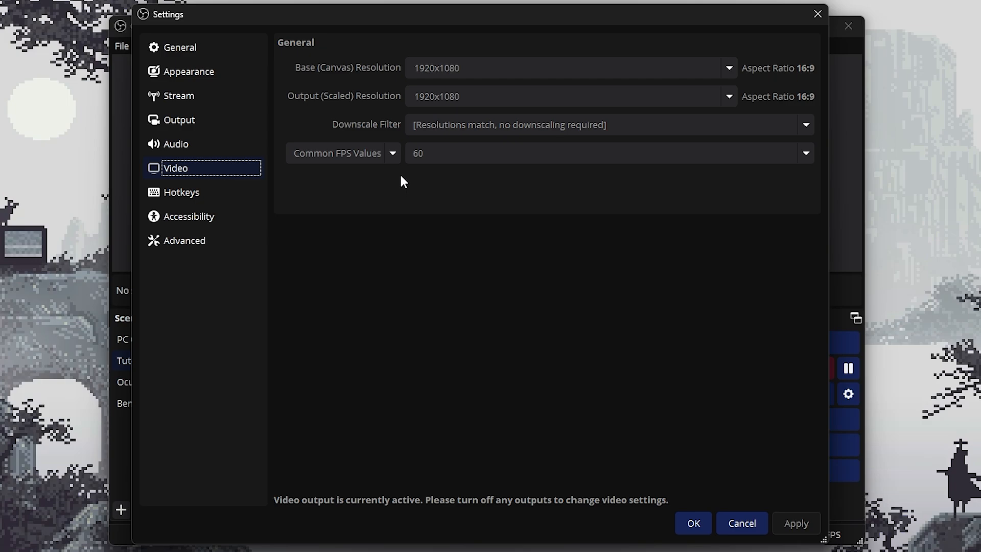
mouse_move(473, 214)
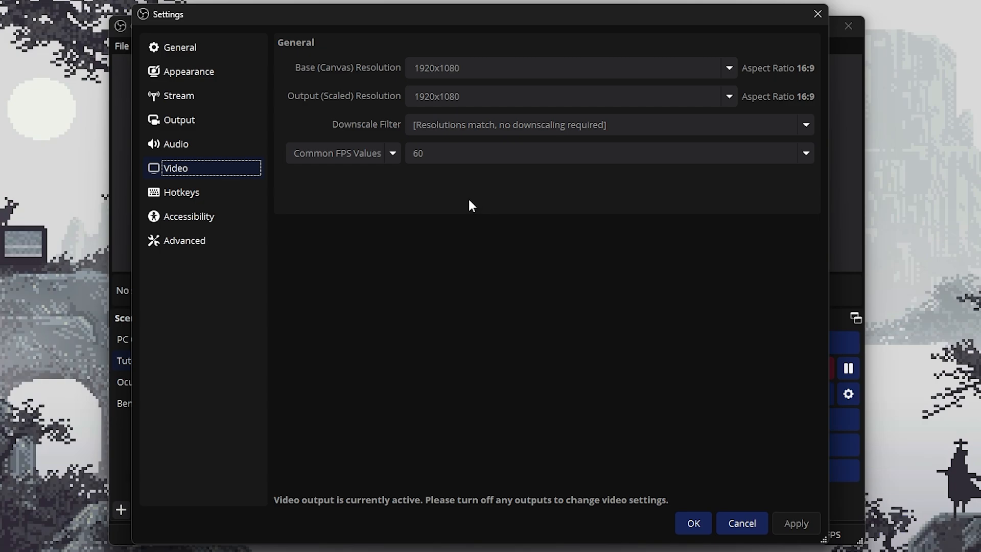
mouse_move(470, 202)
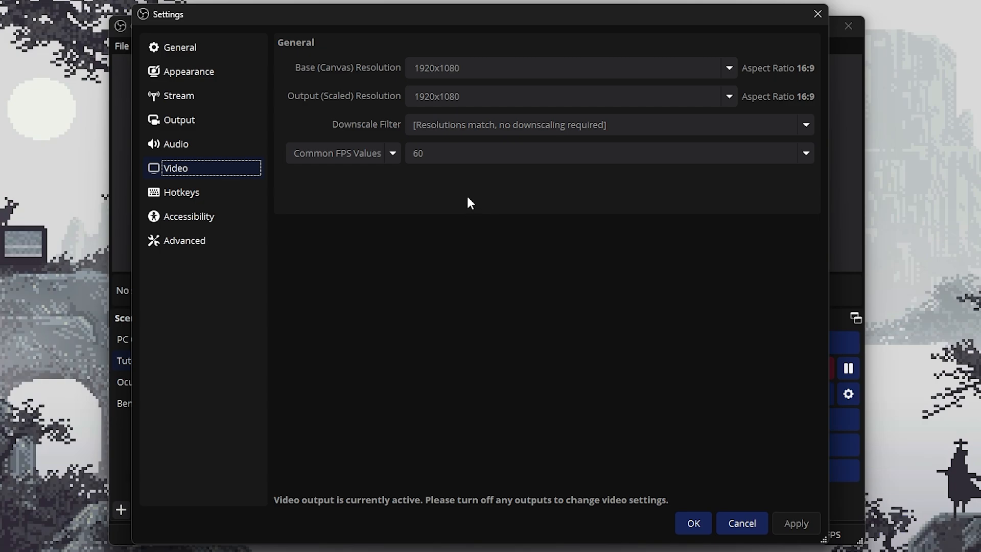
mouse_move(465, 207)
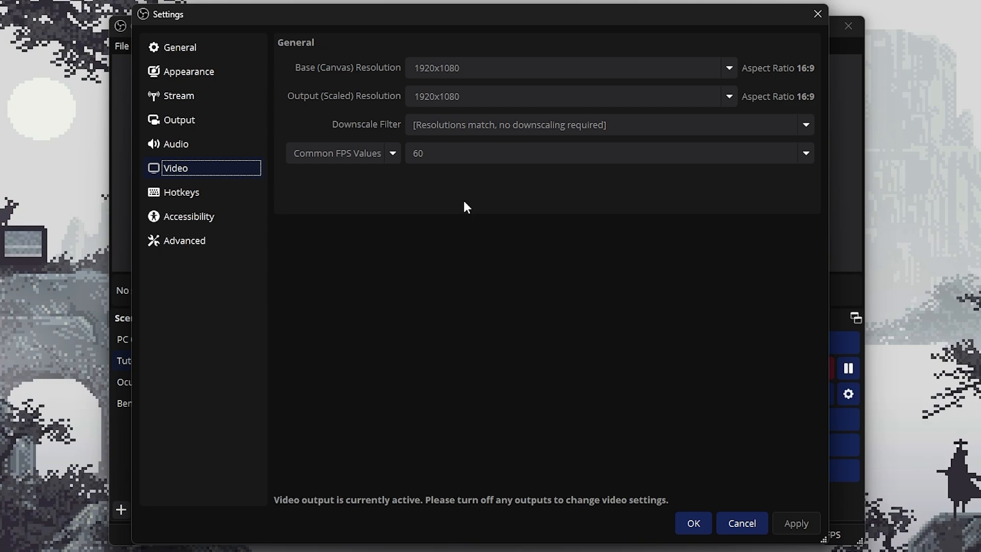
mouse_move(466, 209)
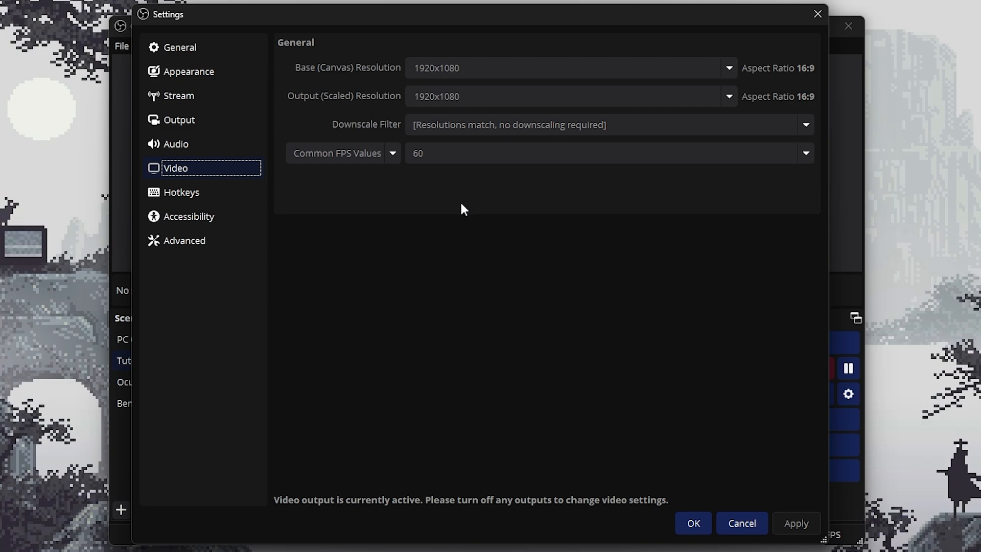
mouse_move(481, 174)
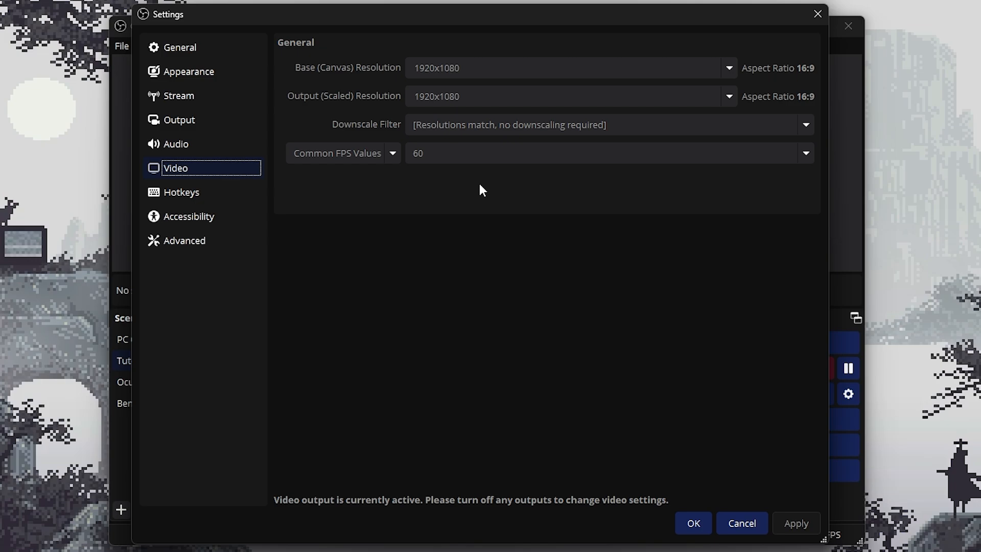
mouse_move(468, 111)
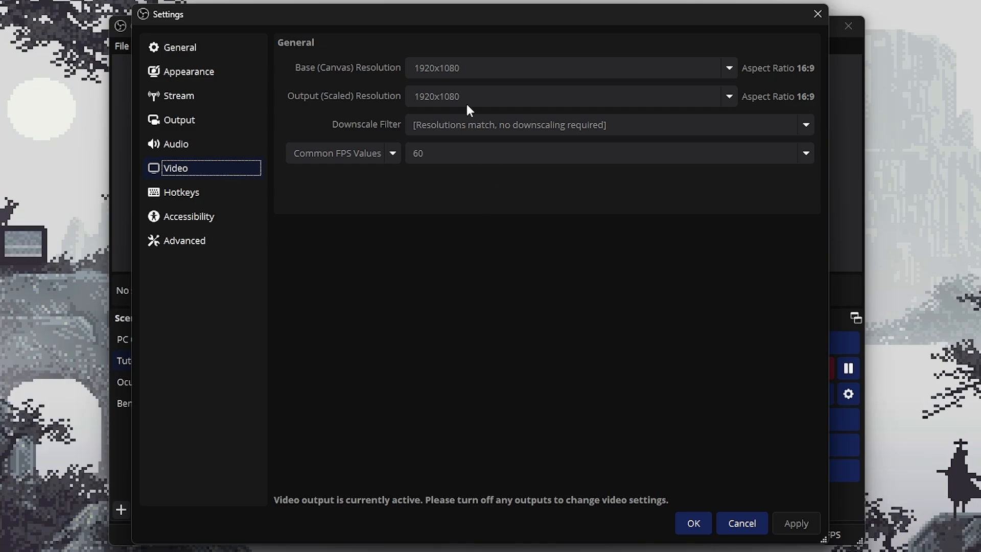
Review the OBS output settings for recording.
left_click(181, 120)
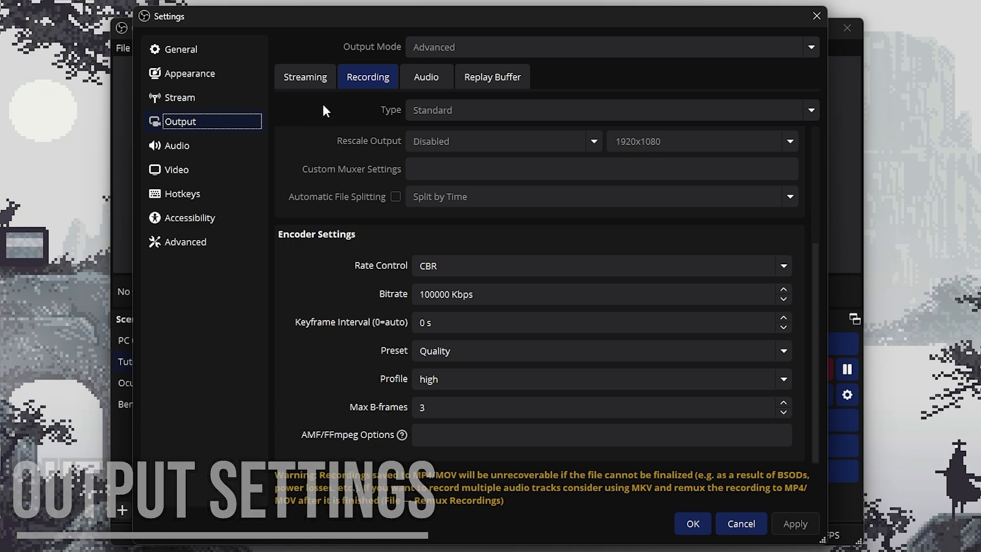
mouse_move(343, 227)
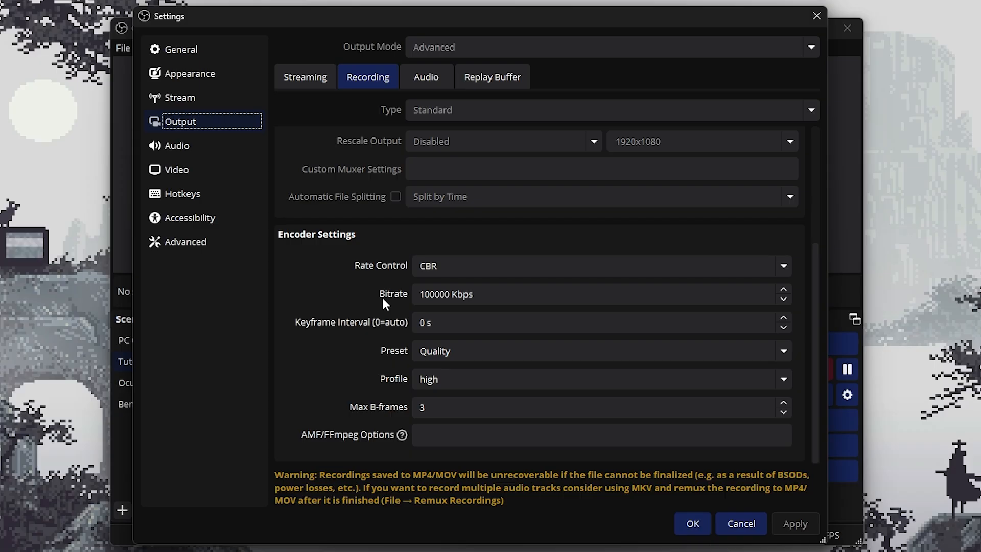
mouse_move(411, 309)
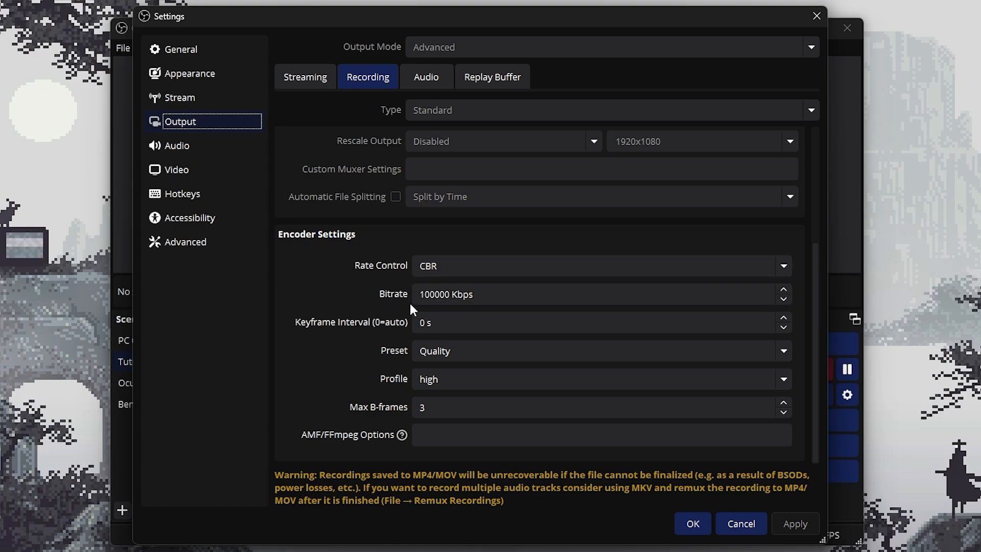
mouse_move(469, 318)
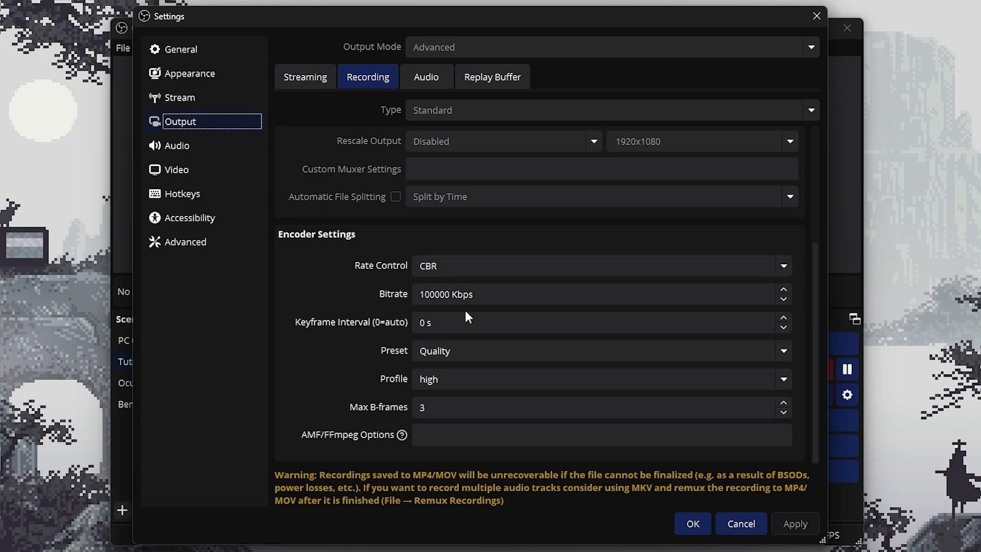
mouse_move(376, 322)
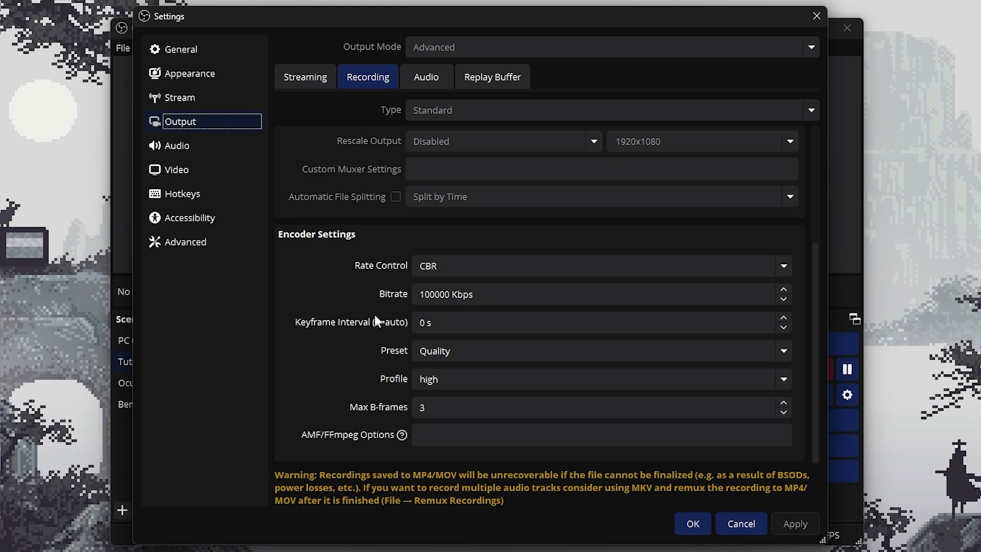
mouse_move(380, 320)
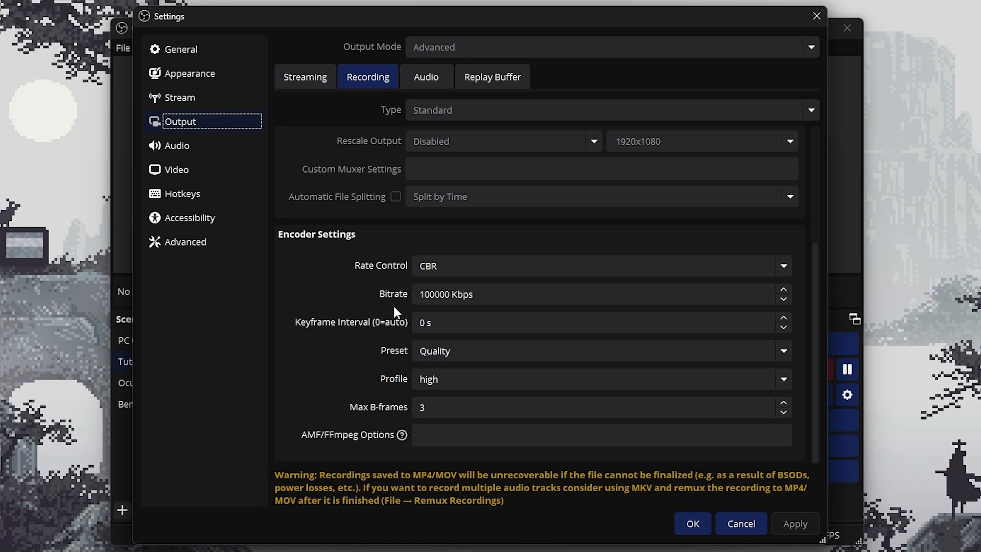
mouse_move(391, 310)
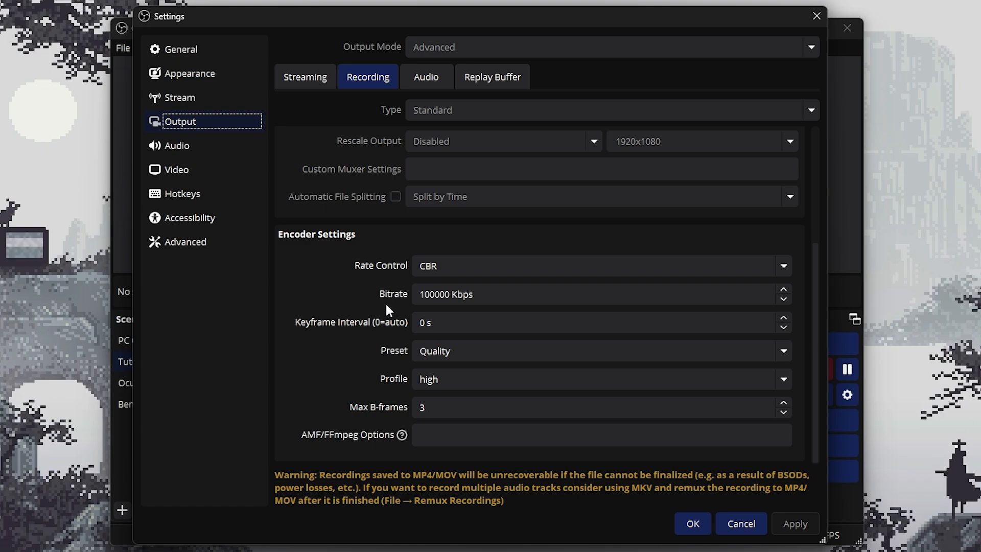
mouse_move(401, 315)
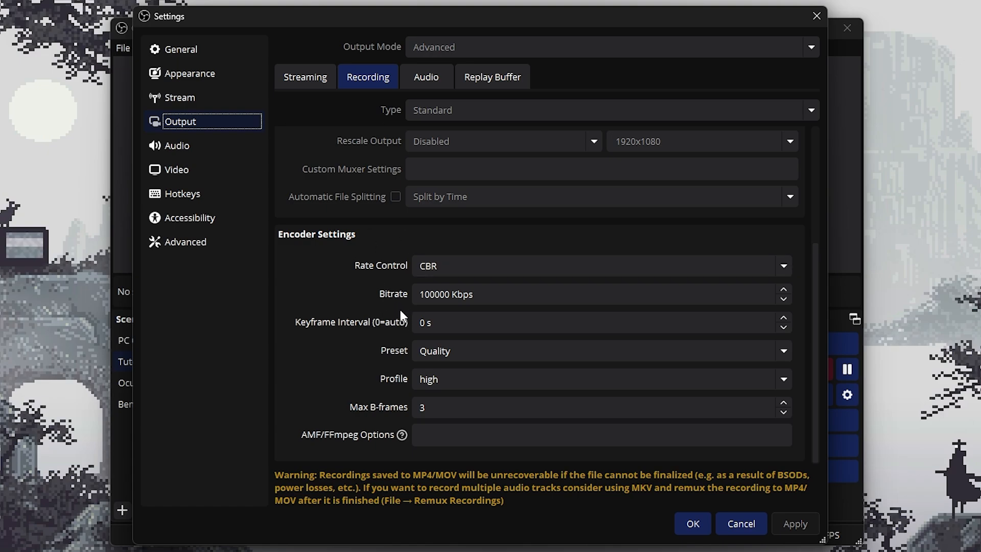
mouse_move(409, 302)
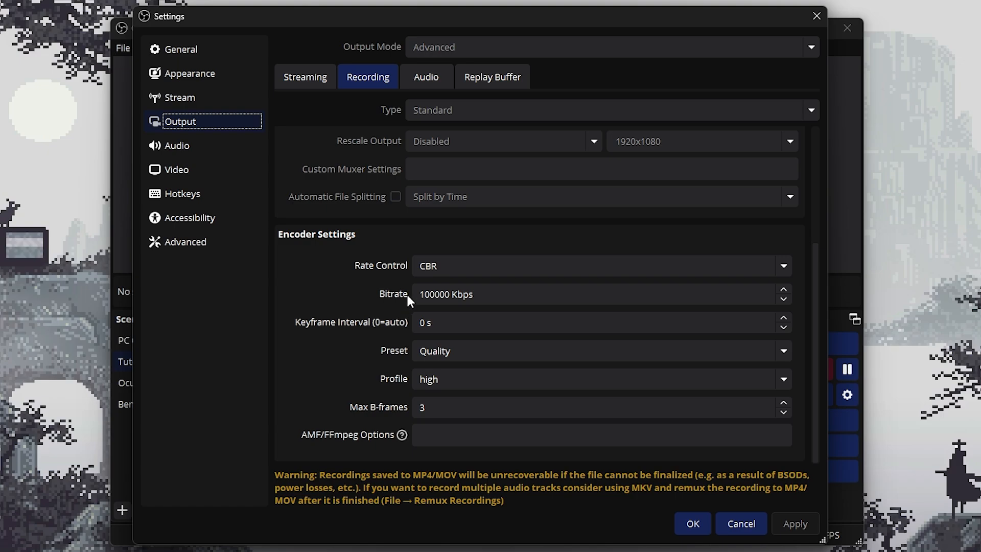
mouse_move(399, 311)
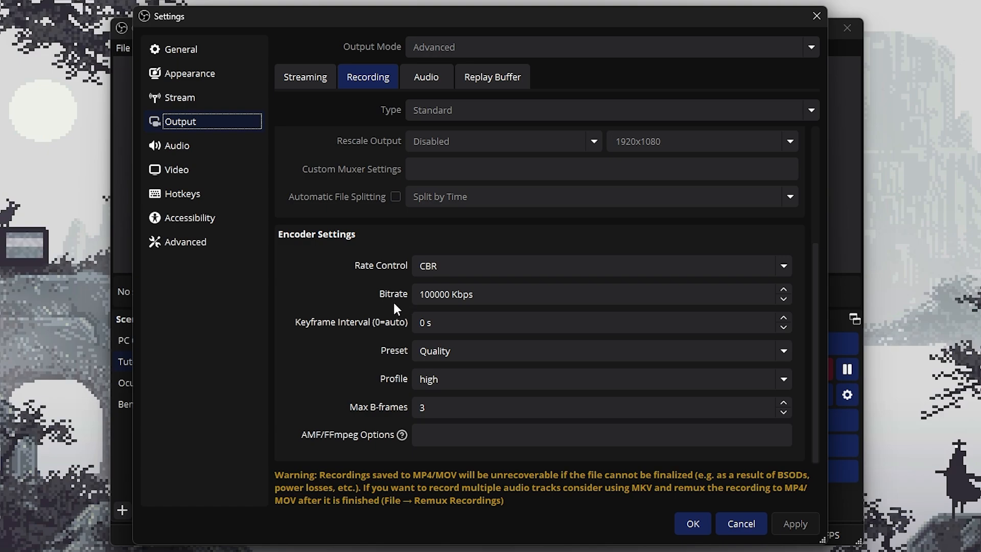
mouse_move(398, 305)
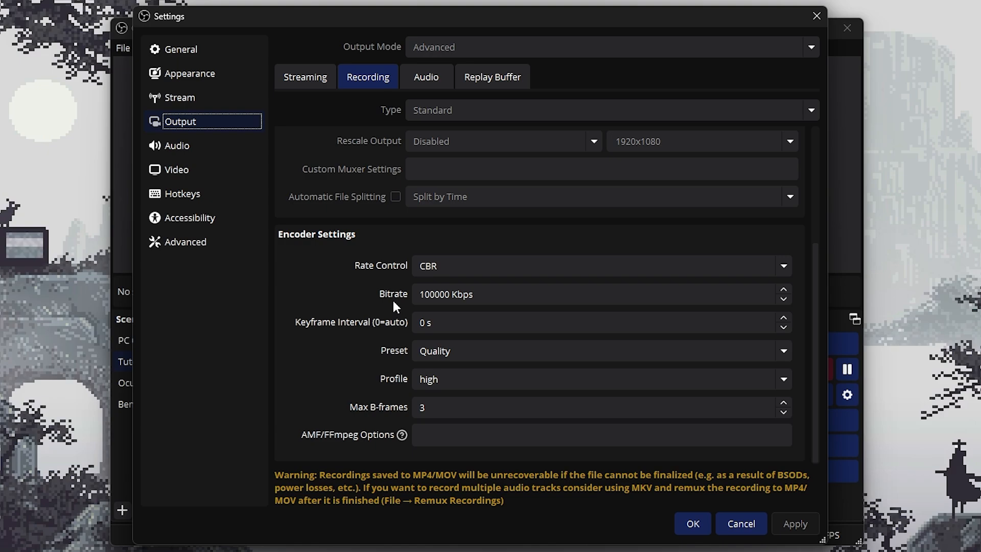
mouse_move(397, 368)
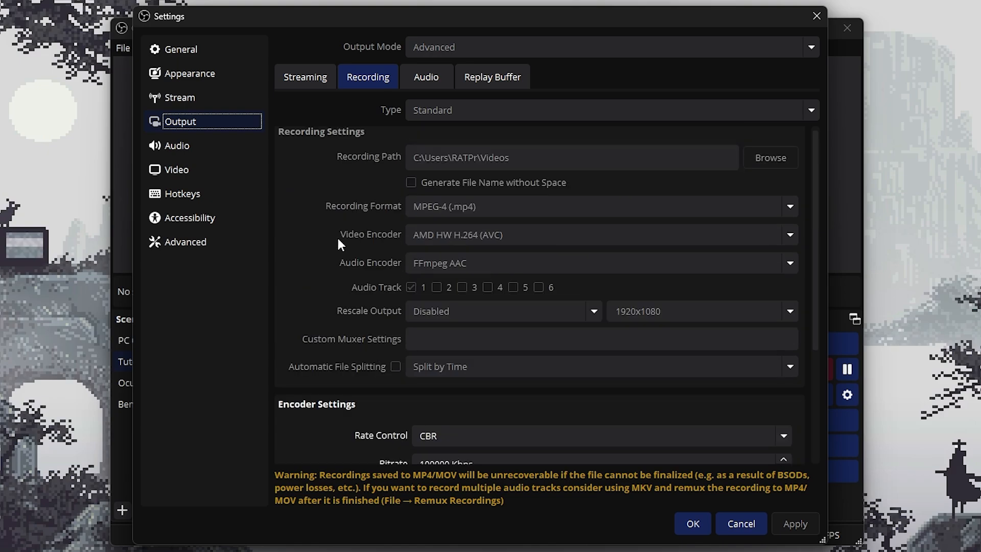
mouse_move(454, 241)
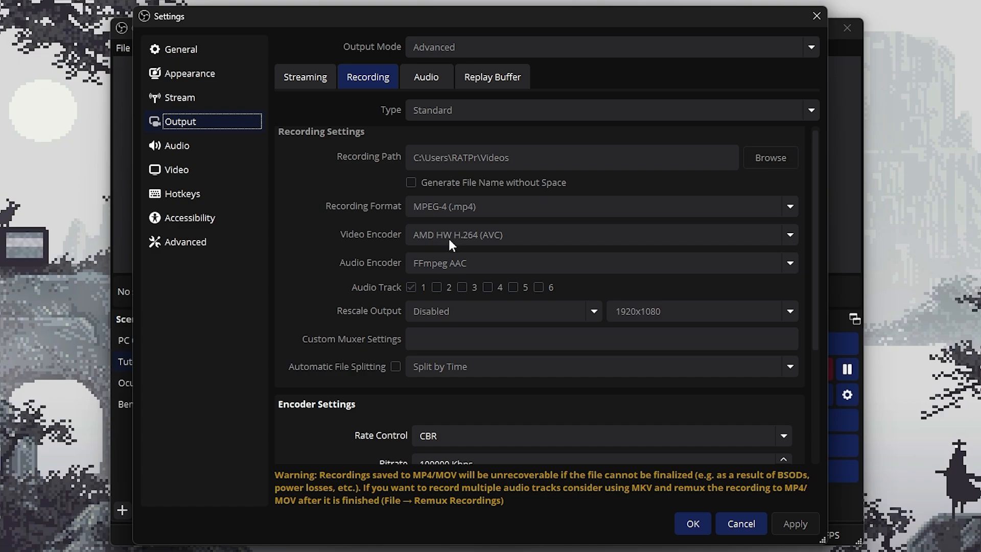
mouse_move(449, 255)
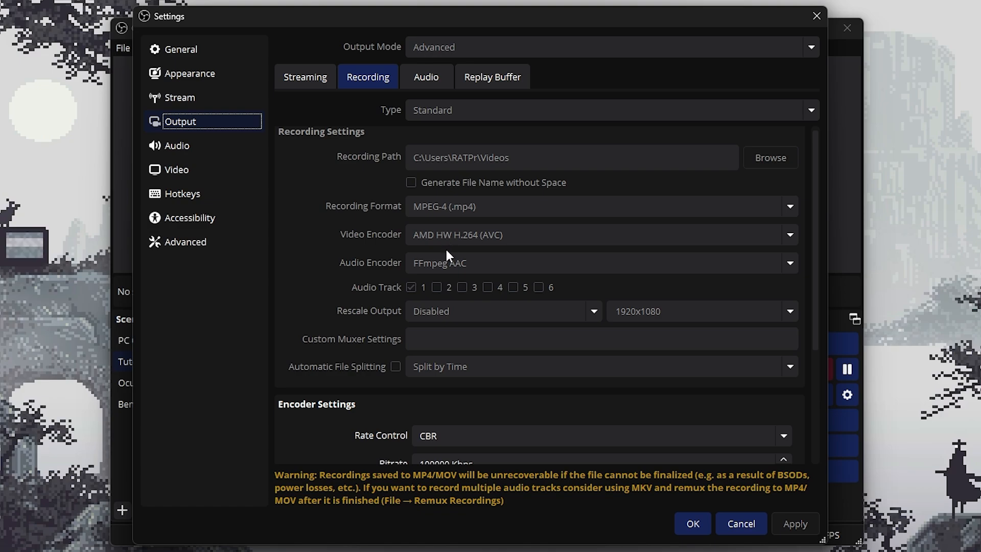
mouse_move(445, 255)
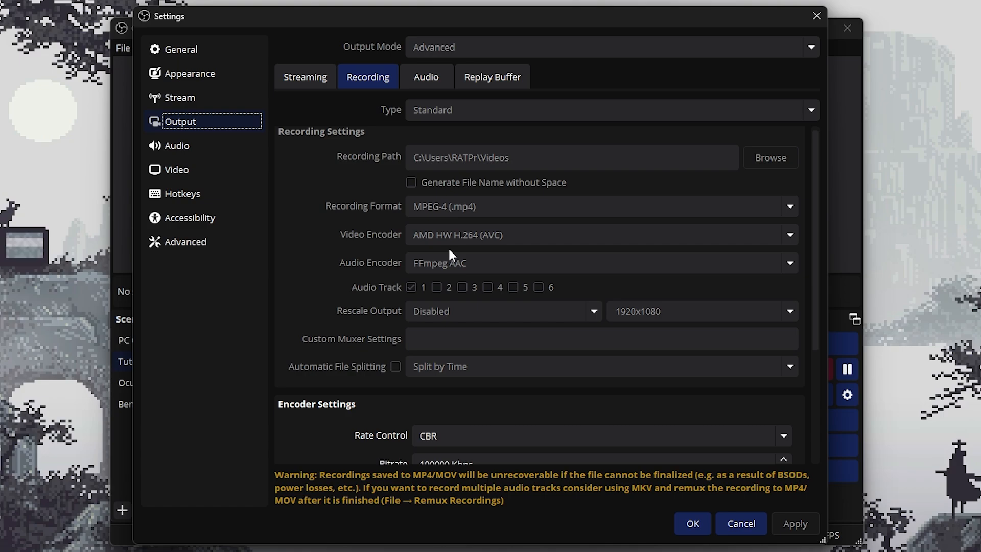
scroll("down", 3)
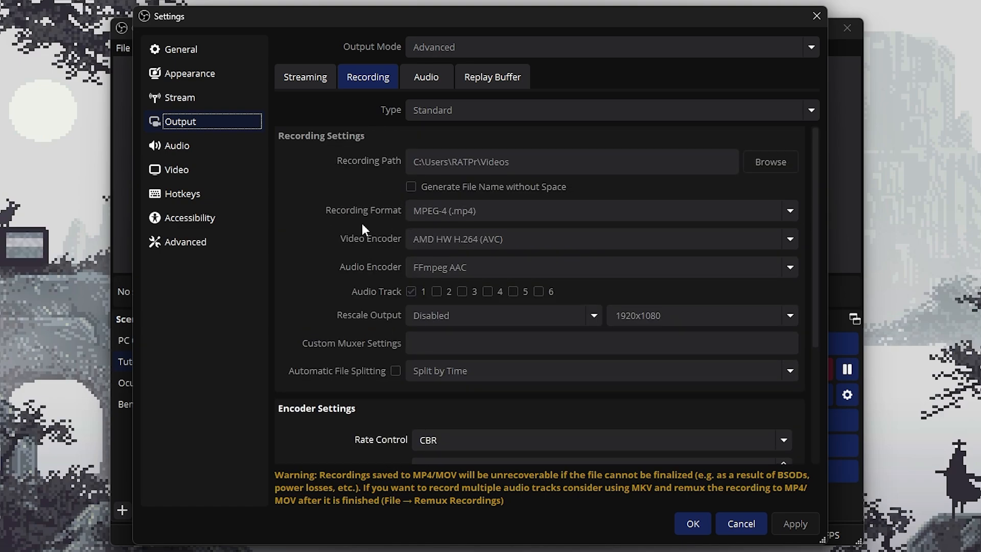
mouse_move(378, 259)
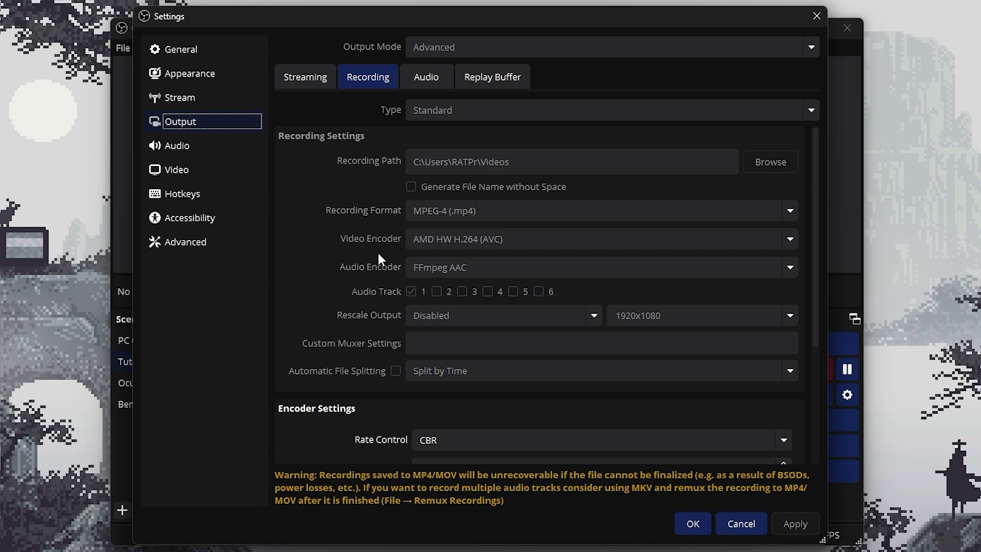
scroll("down", 3)
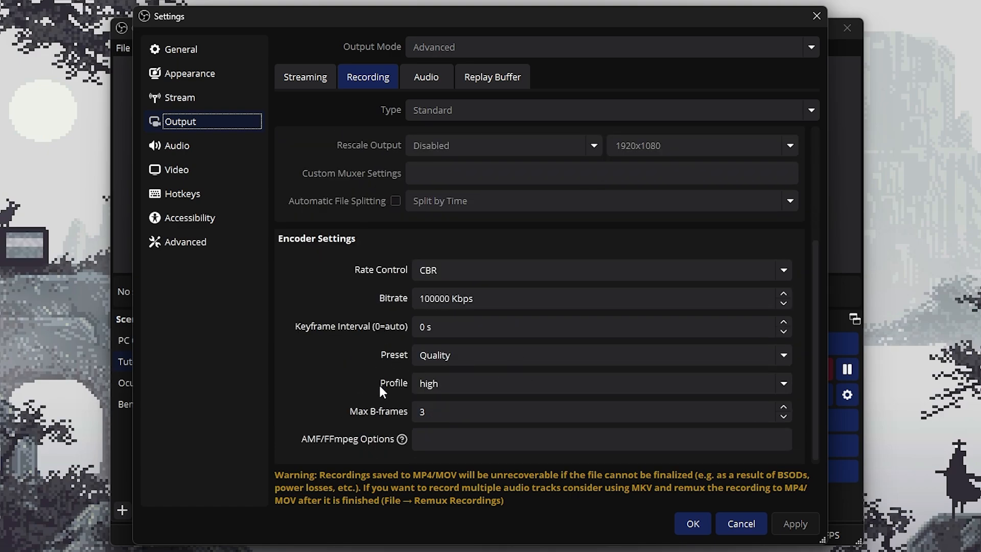
mouse_move(382, 398)
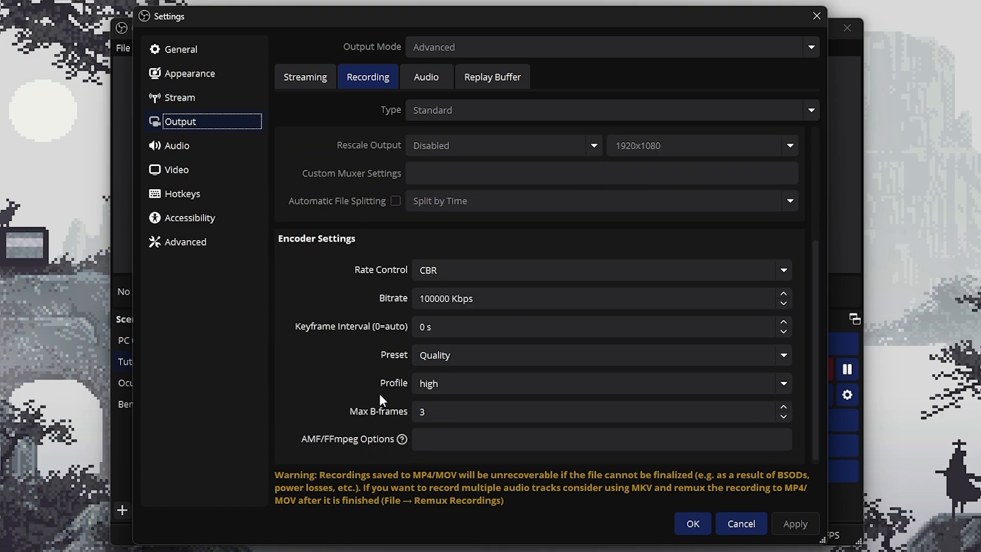
mouse_move(356, 298)
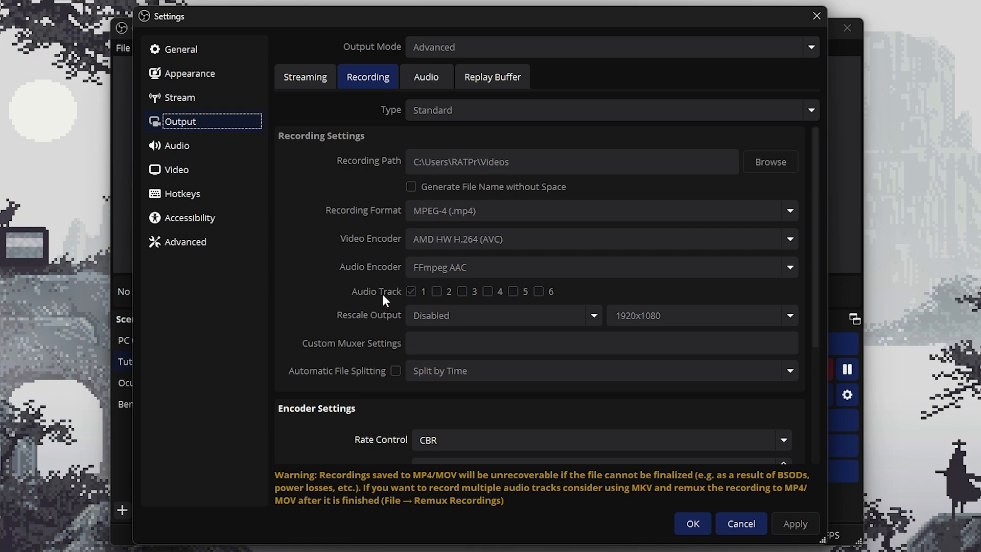
scroll("down", 3)
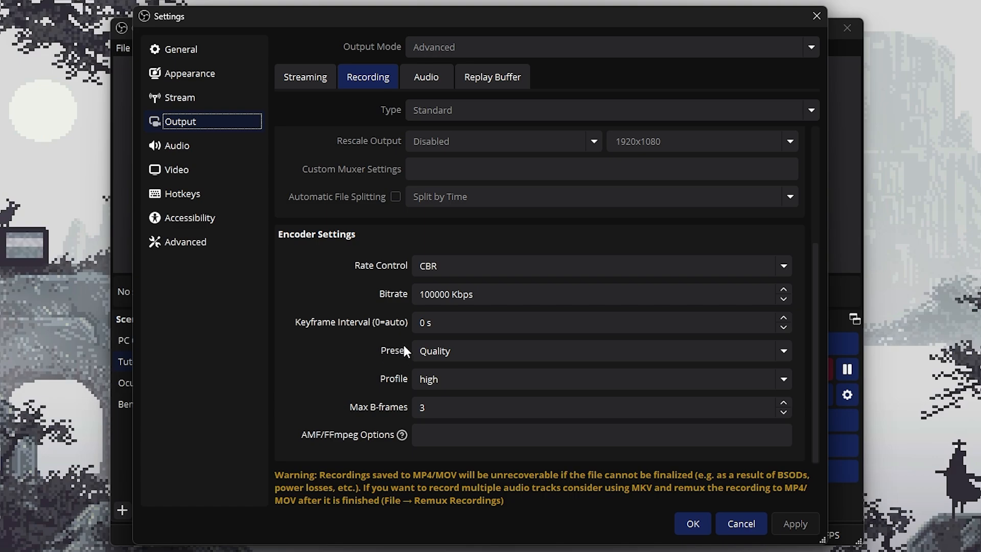
mouse_move(395, 378)
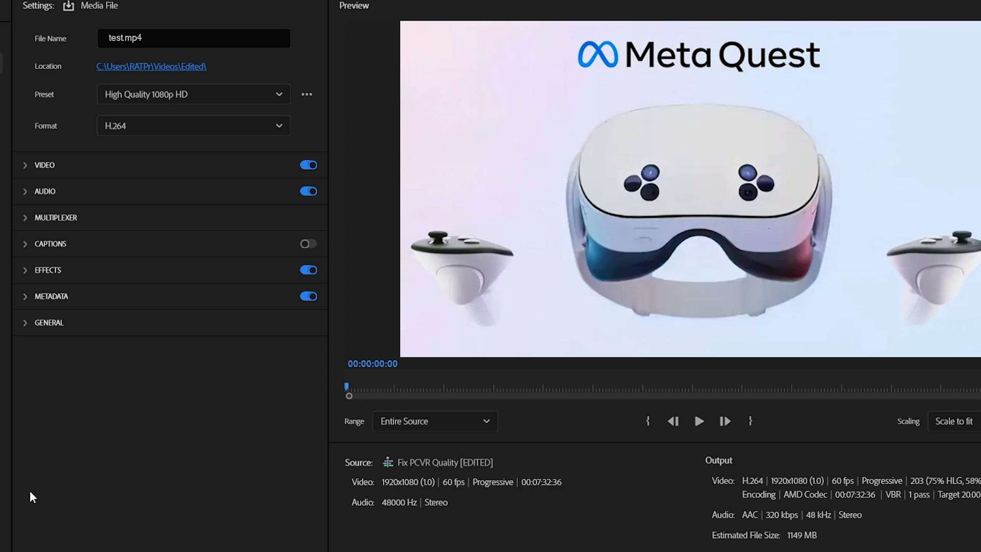
mouse_move(34, 498)
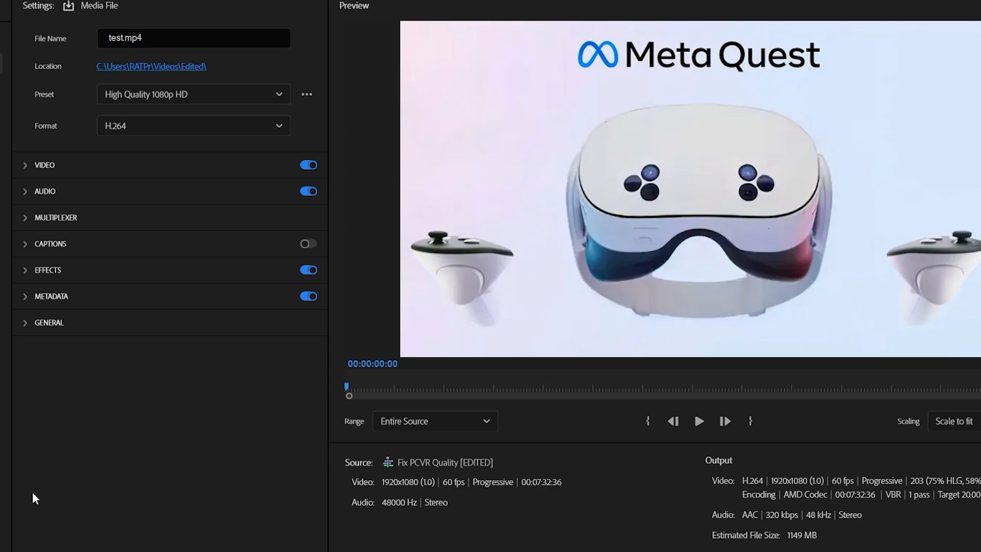
mouse_move(63, 98)
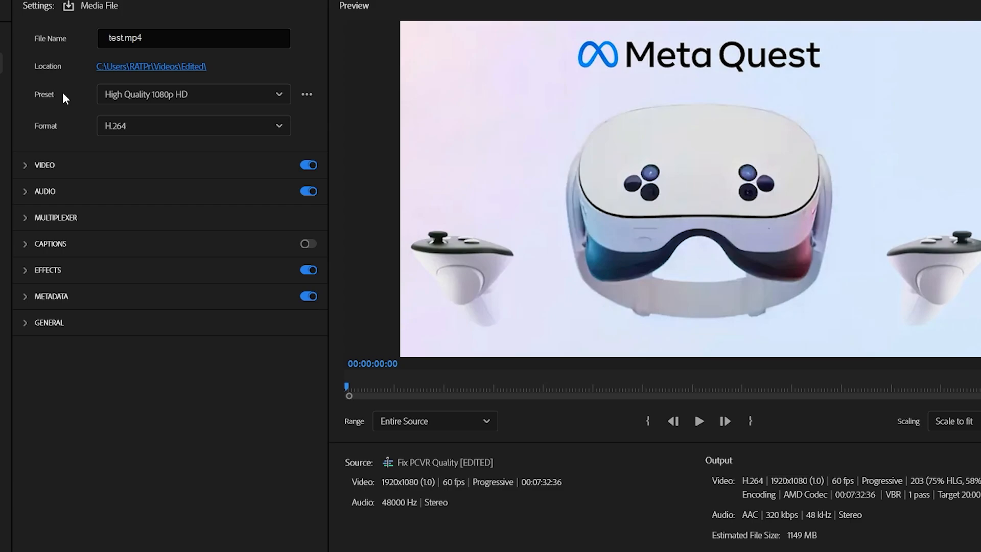
mouse_move(136, 120)
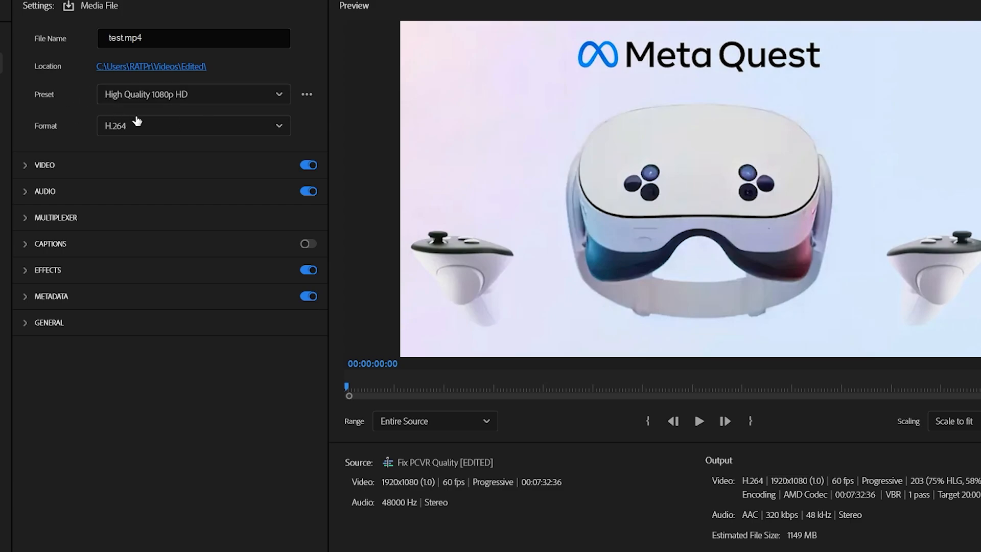
mouse_move(175, 110)
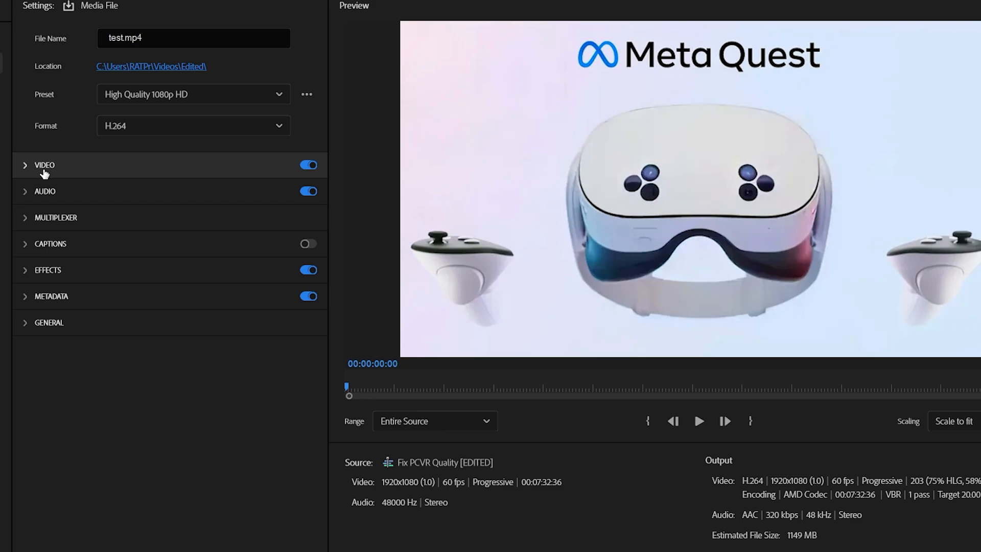
Switch the Premiere Pro export's bitrate encoding from VBR, 1 pass to CBR.
left_click(44, 164)
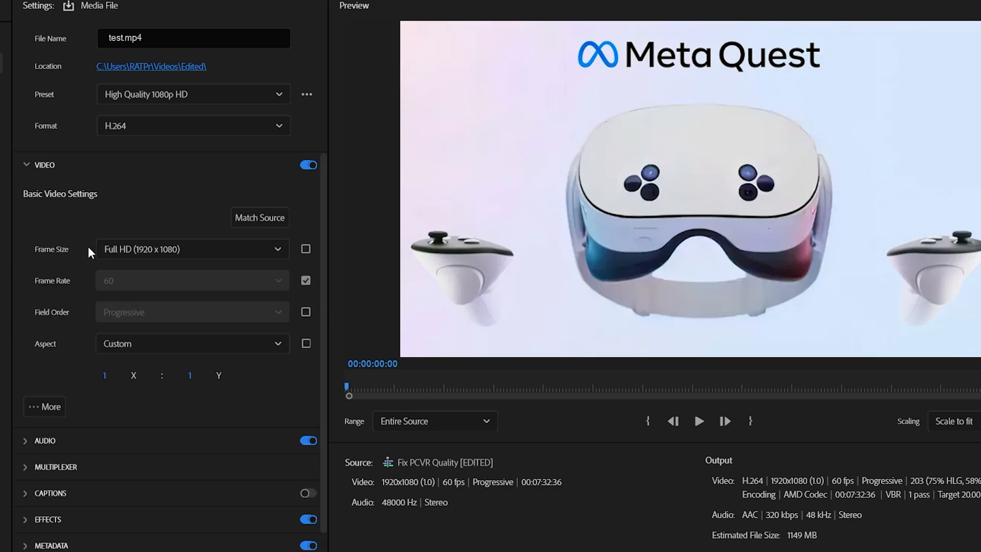
left_click(44, 406)
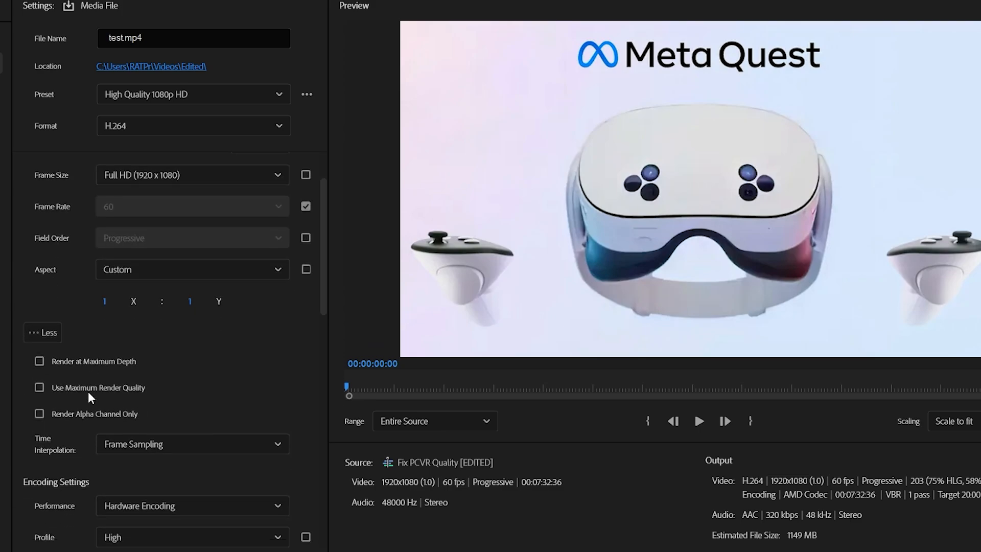
scroll("down", 3)
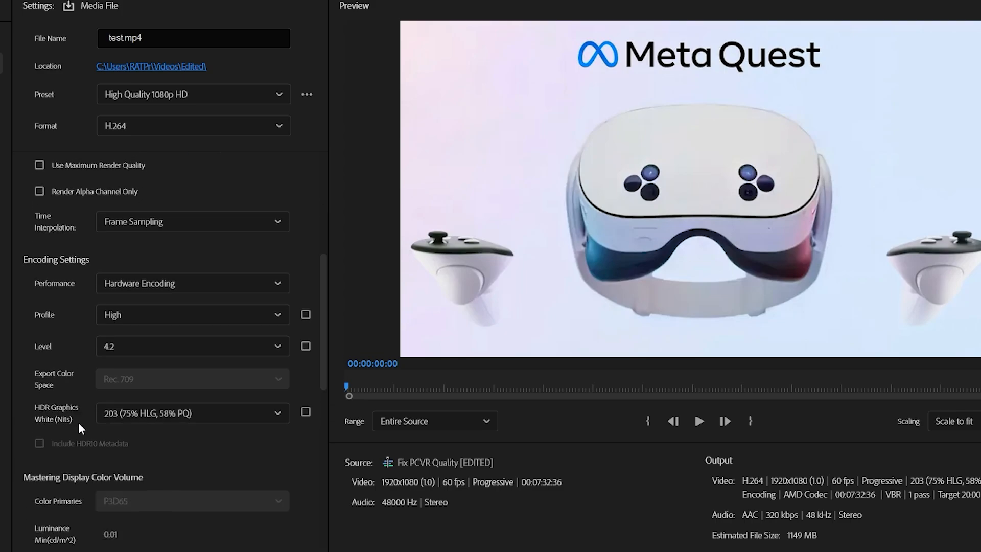
scroll("down", 3)
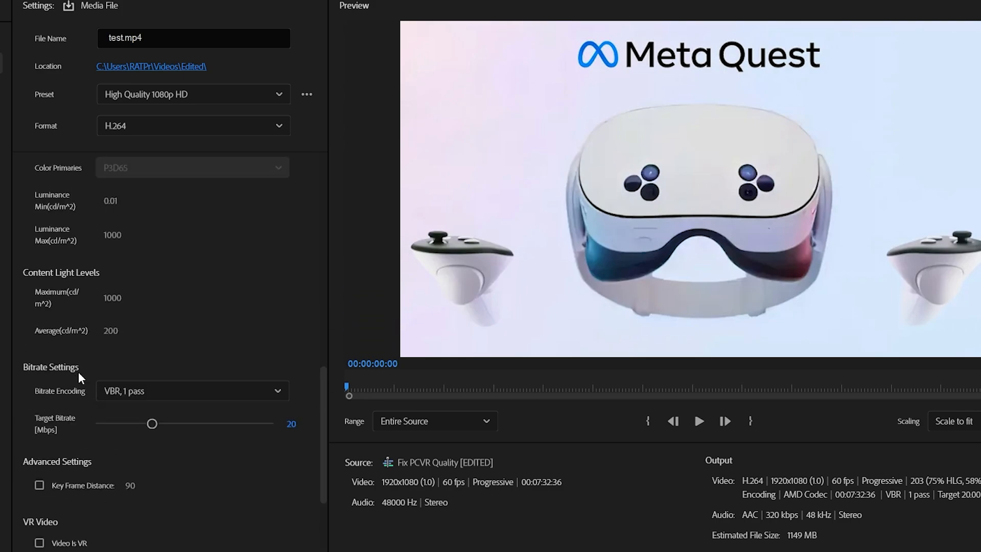
mouse_move(172, 424)
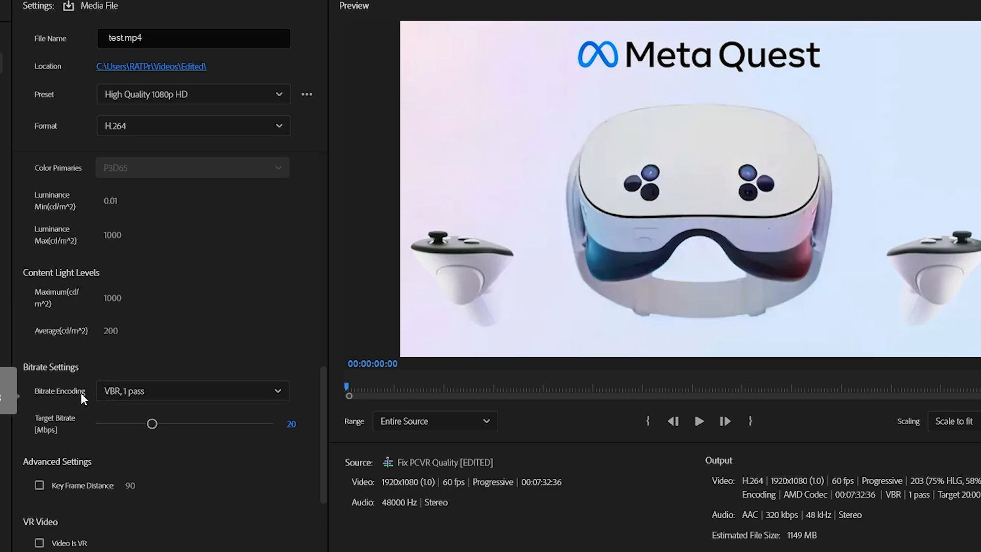
left_click(191, 391)
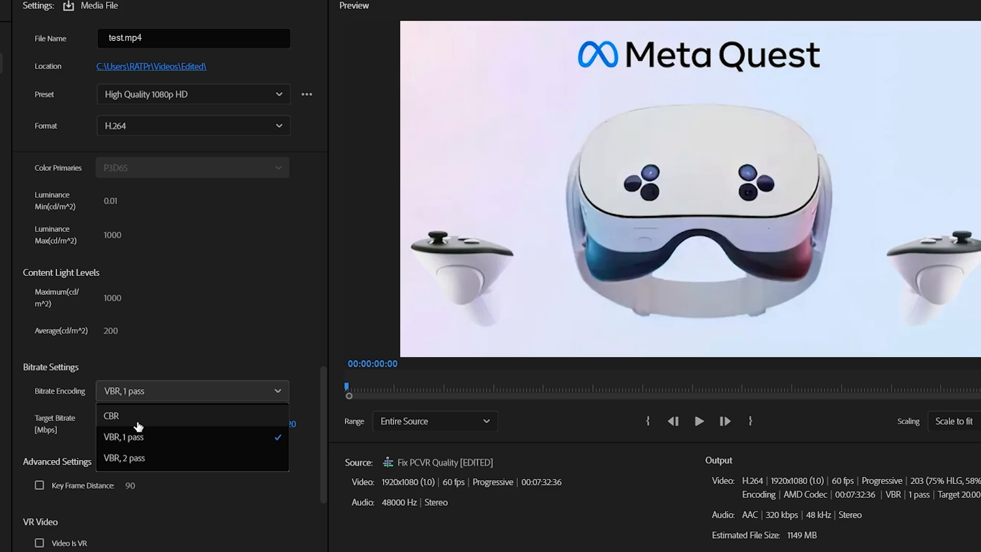
mouse_move(139, 435)
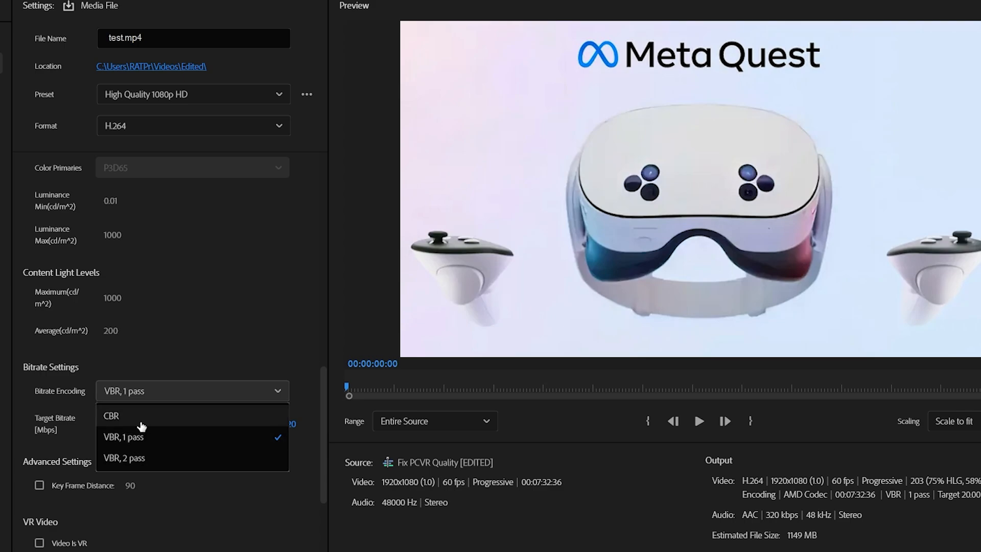
left_click(111, 416)
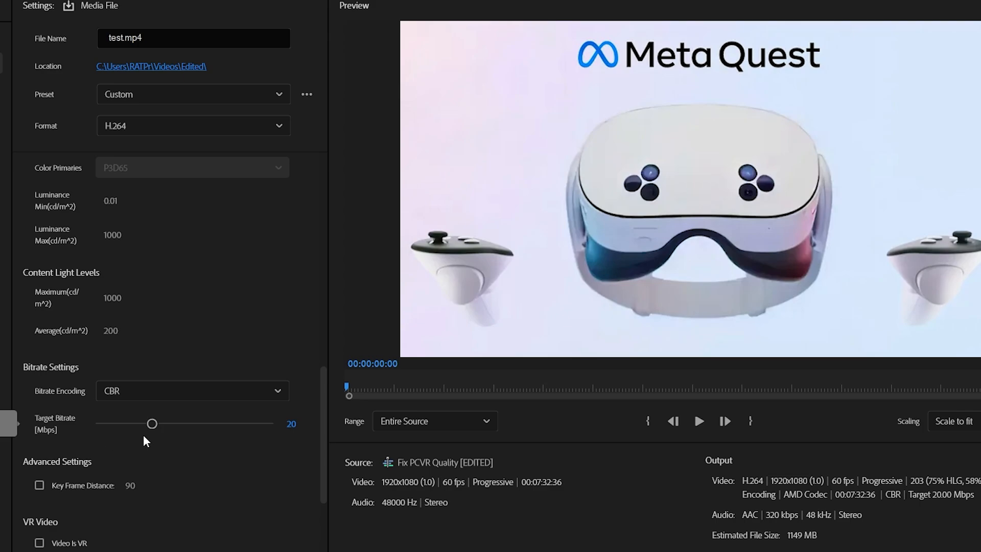
mouse_move(149, 444)
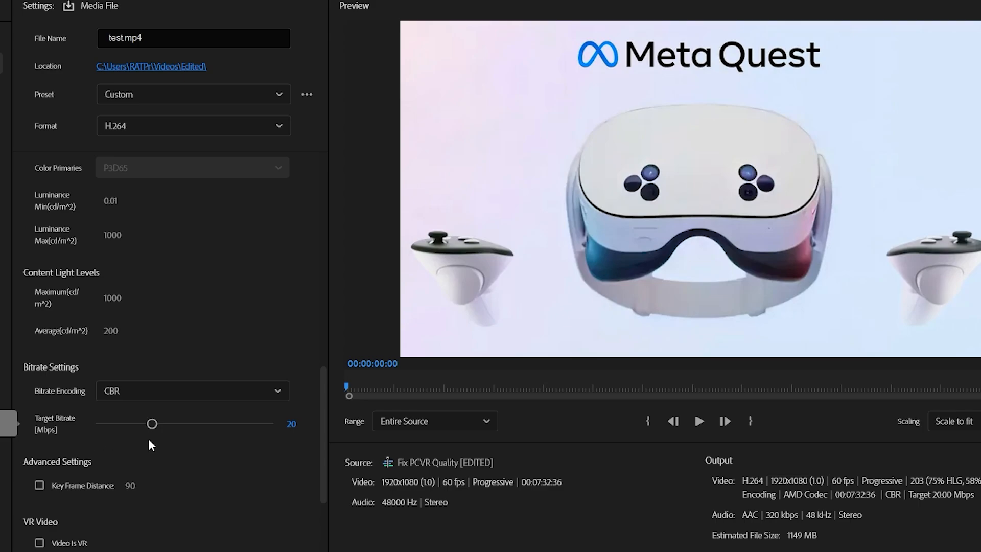
mouse_move(77, 445)
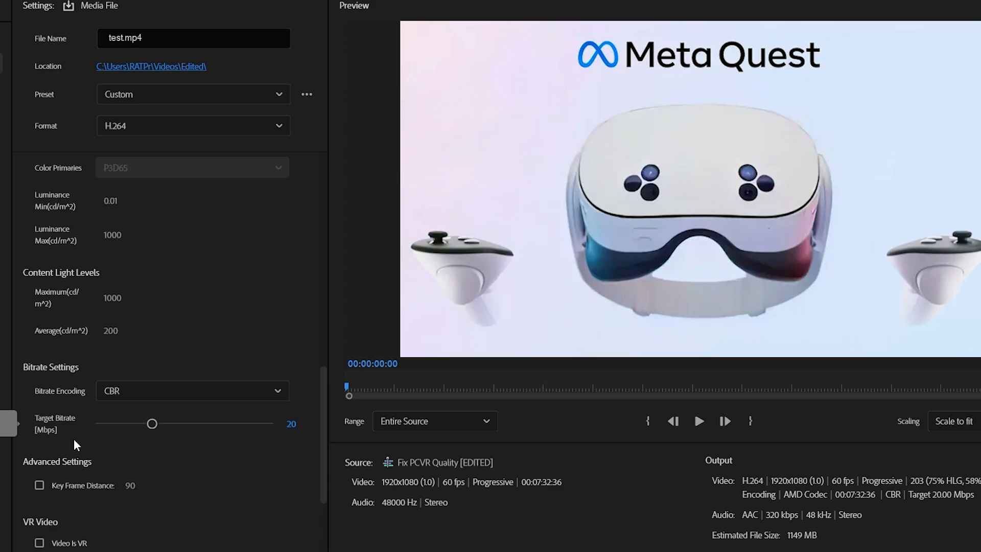
mouse_move(47, 441)
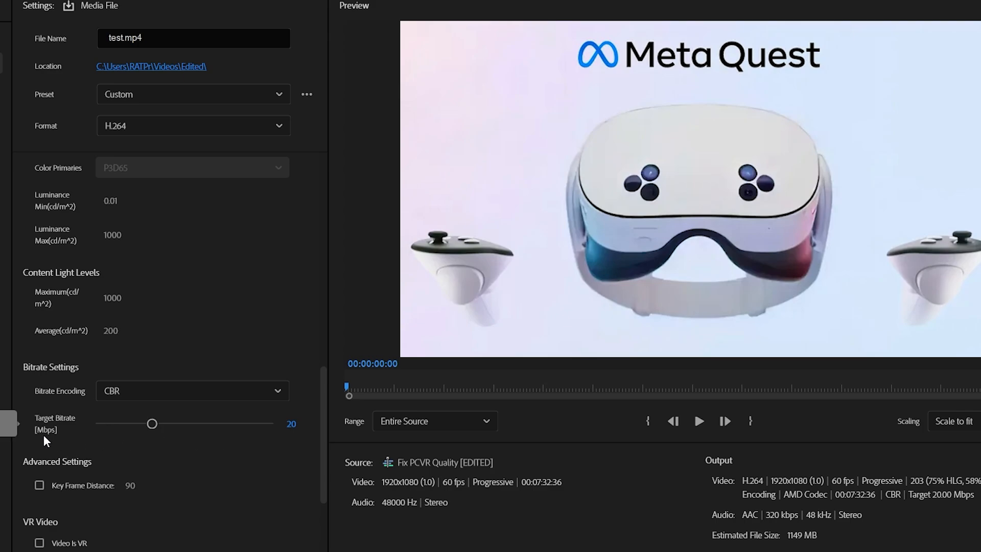
Raise the CBR target bitrate from 20 to 60 Mbps via the slider.
left_click_drag(152, 423, 185, 423)
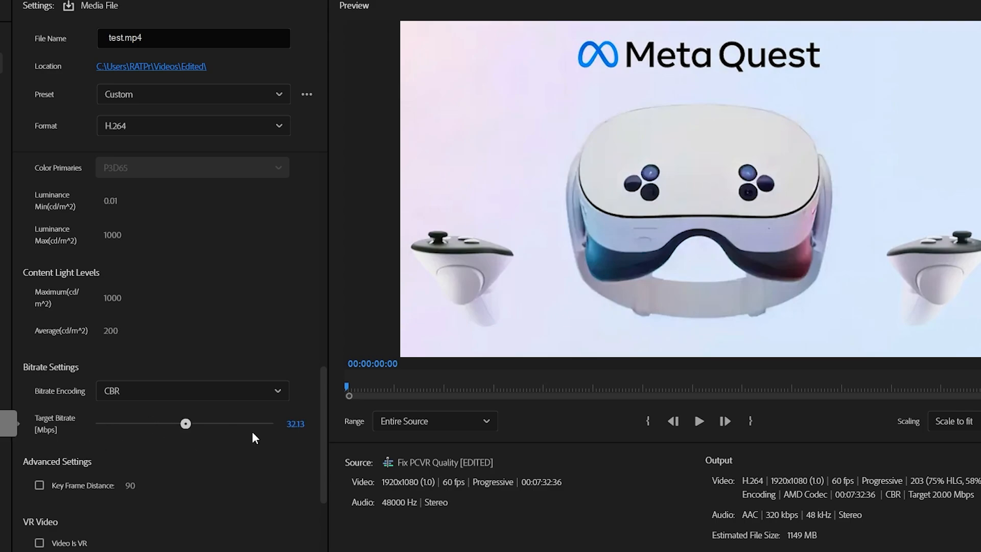
left_click_drag(185, 423, 262, 423)
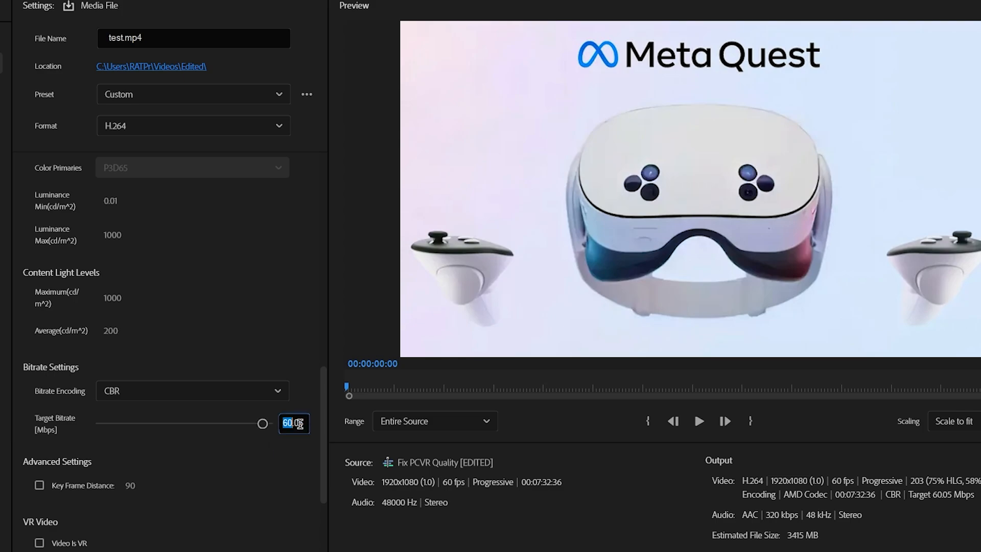
left_click(293, 423)
type("60")
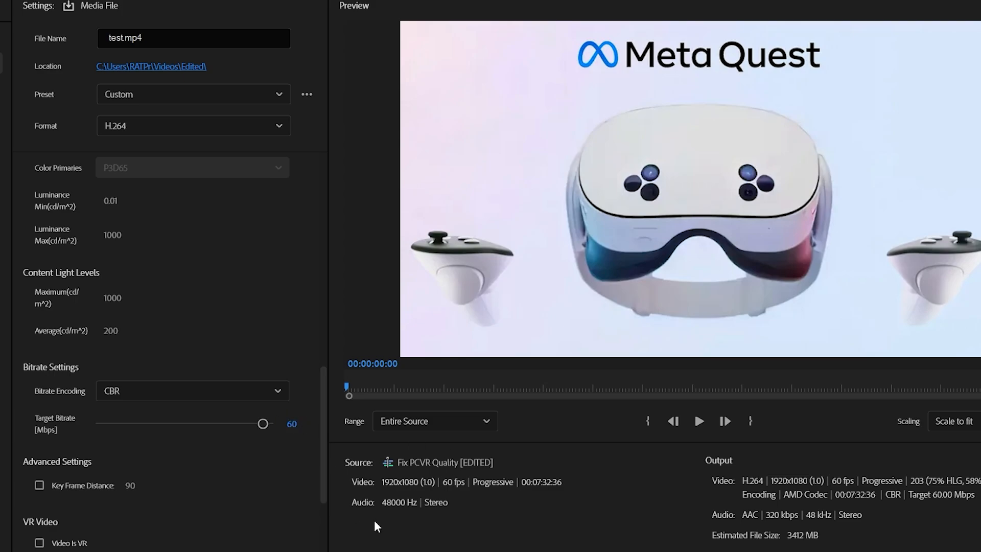
mouse_move(722, 540)
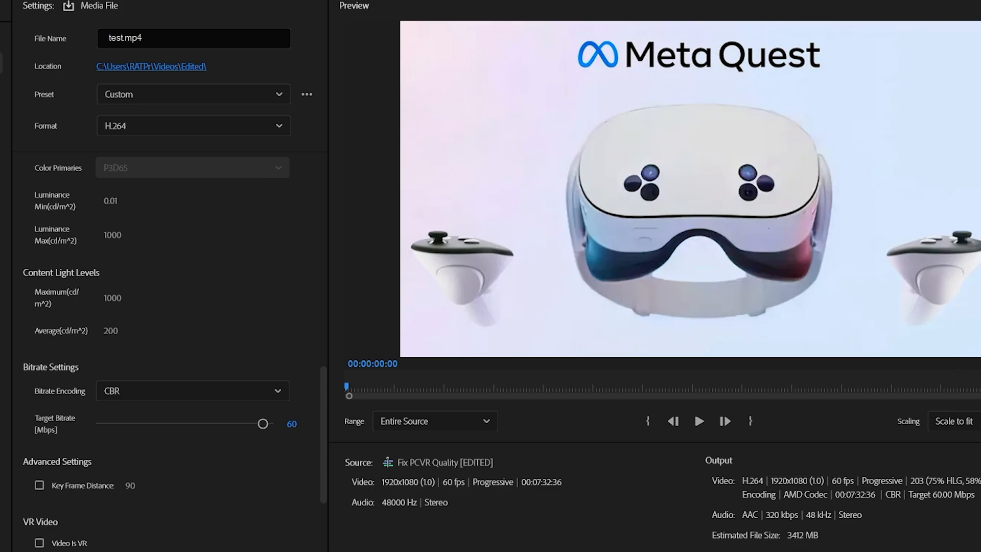
mouse_move(540, 439)
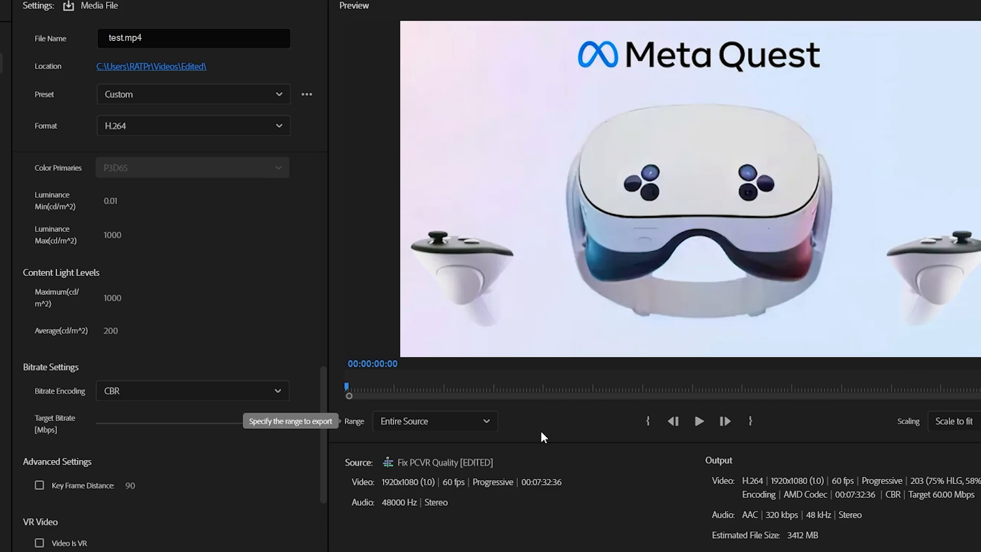
left_click_drag(97, 423, 262, 423)
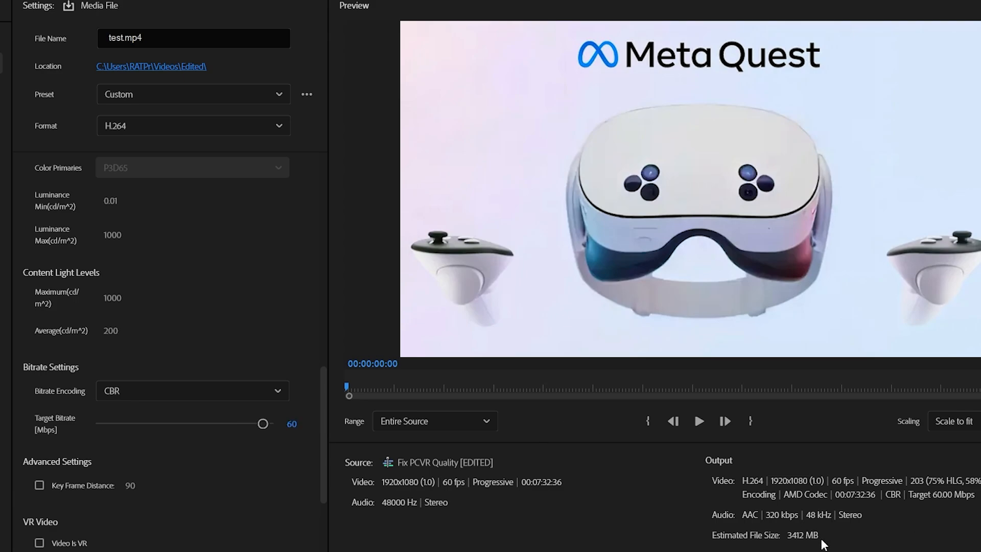
mouse_move(823, 528)
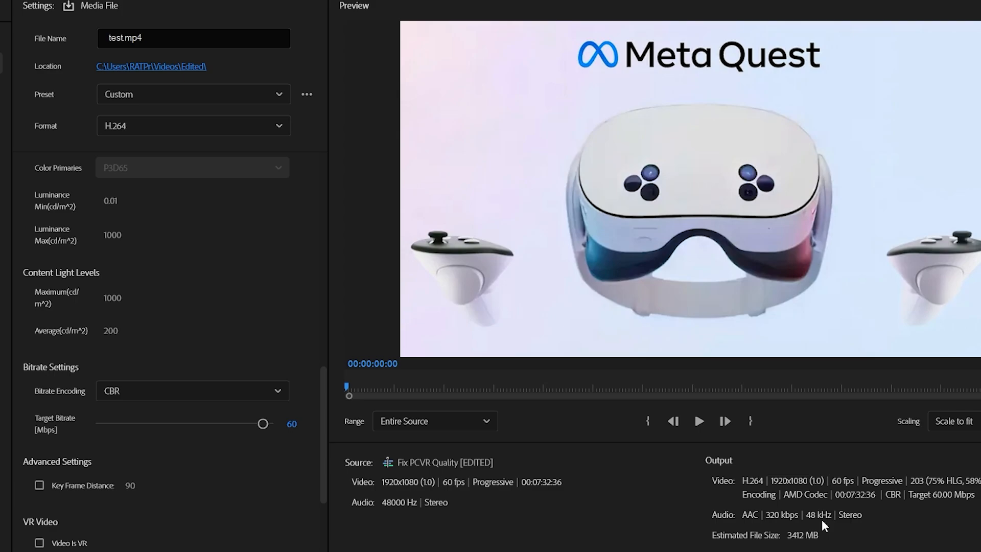
mouse_move(826, 524)
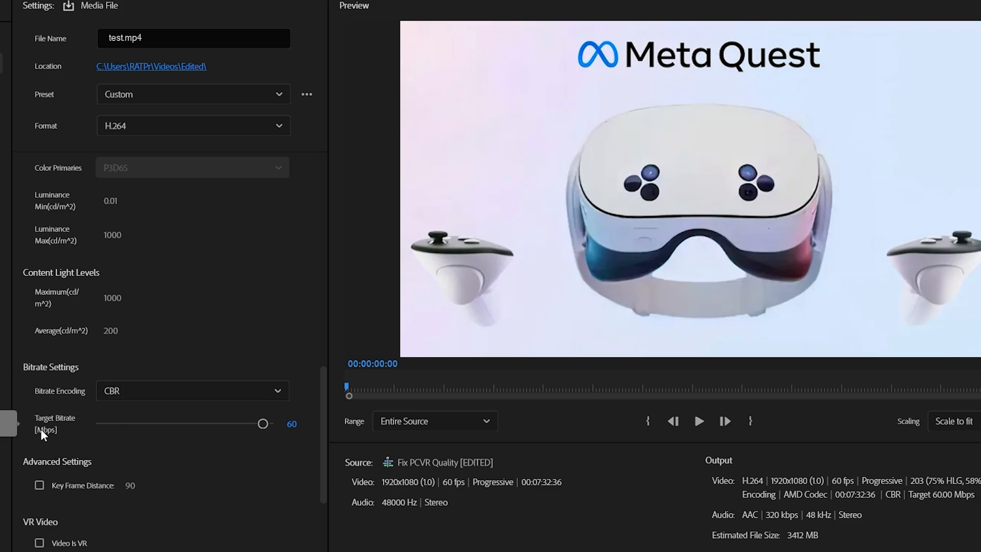
mouse_move(216, 447)
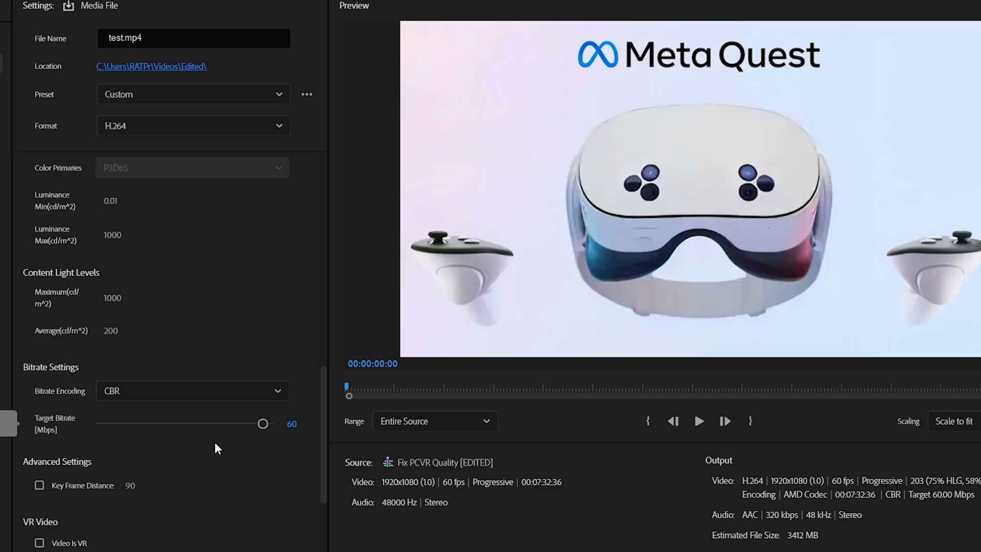
mouse_move(269, 436)
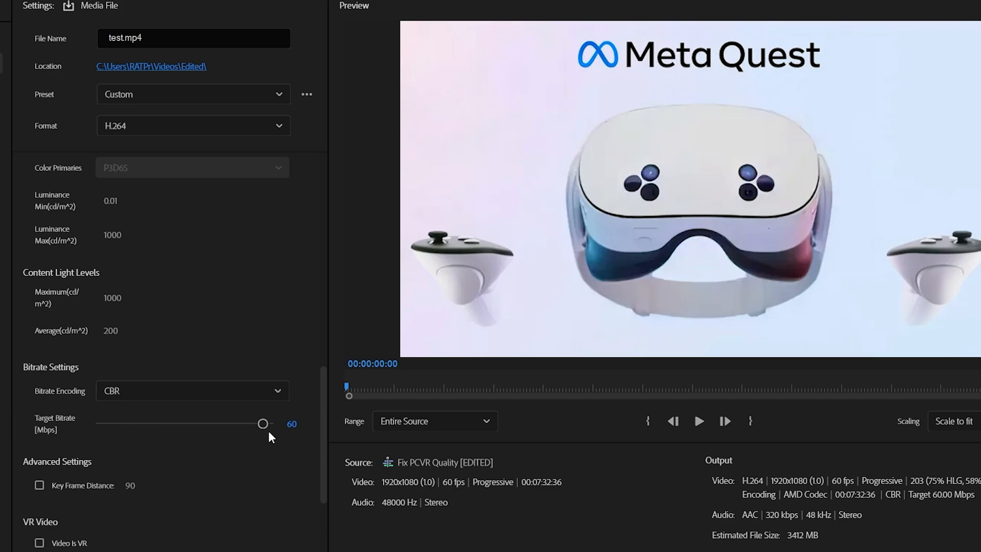
Nudge the Target Bitrate slider to 62.5 Mbps, giving a 3554 MB estimate.
left_click_drag(262, 423, 255, 423)
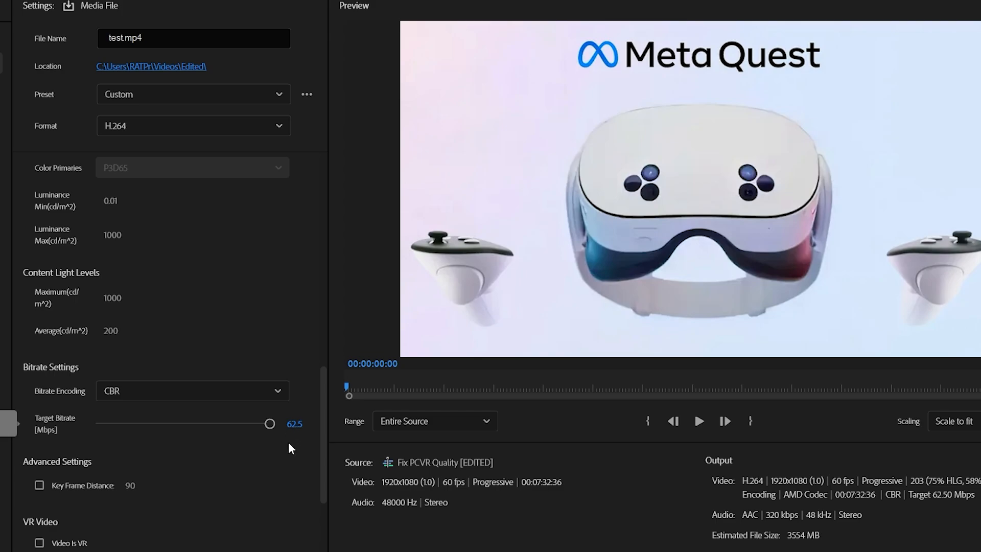
mouse_move(281, 451)
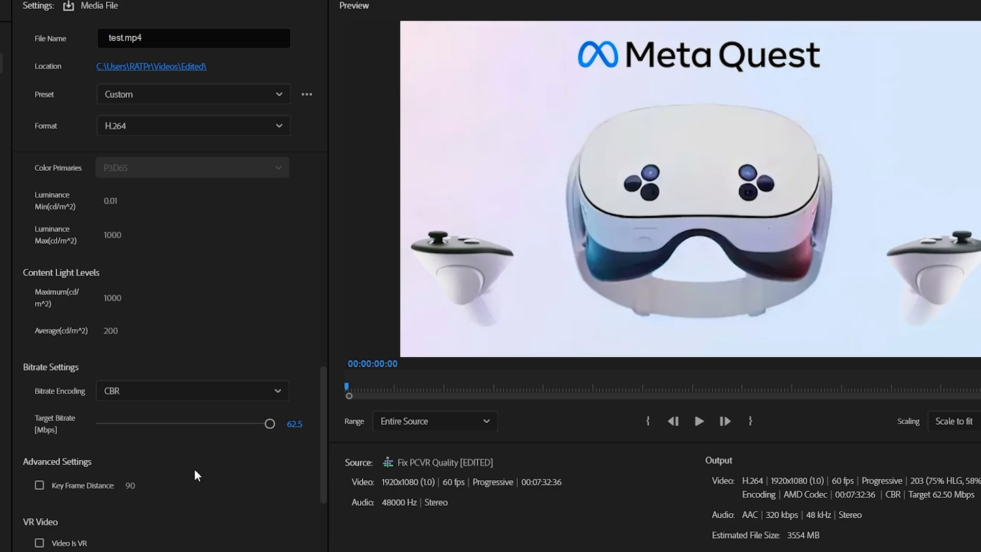
mouse_move(198, 475)
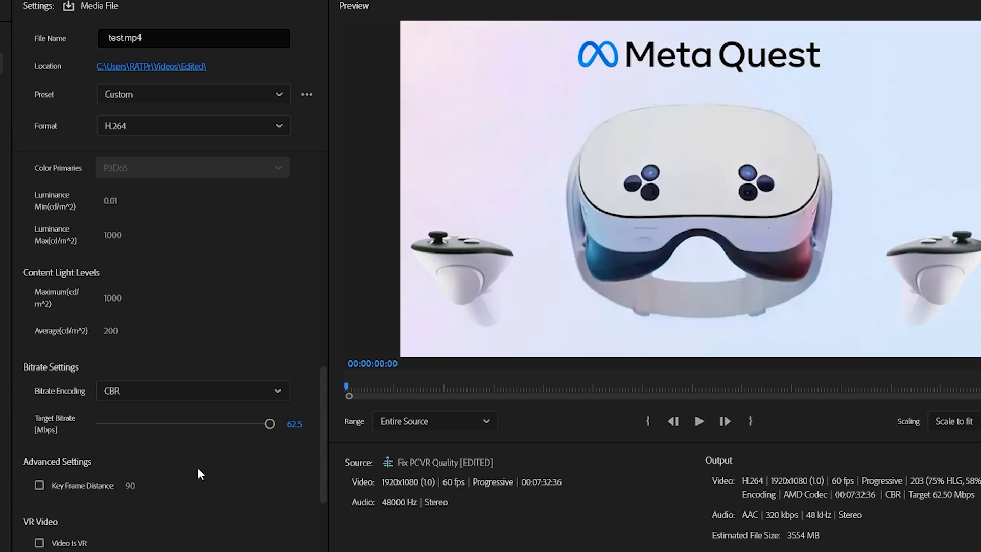
mouse_move(251, 444)
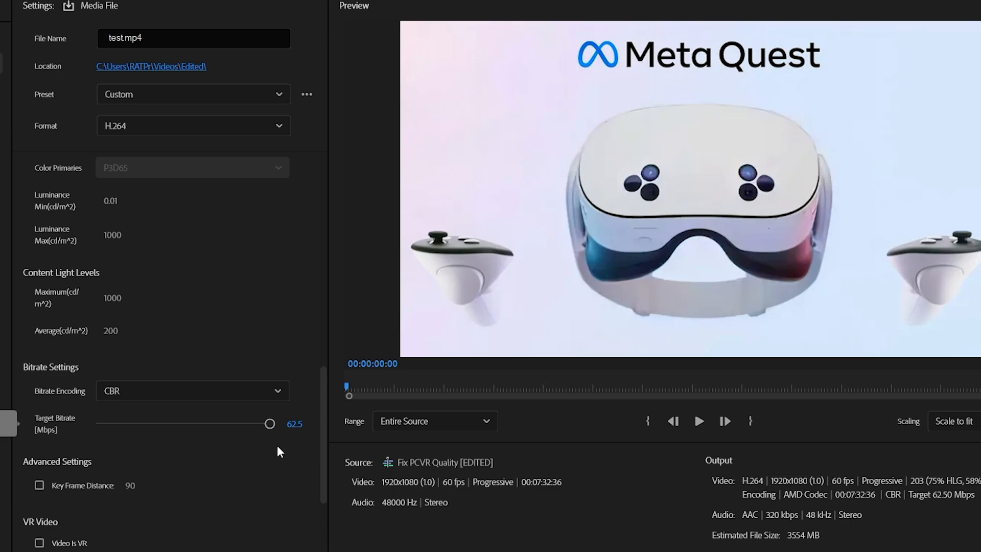
mouse_move(277, 446)
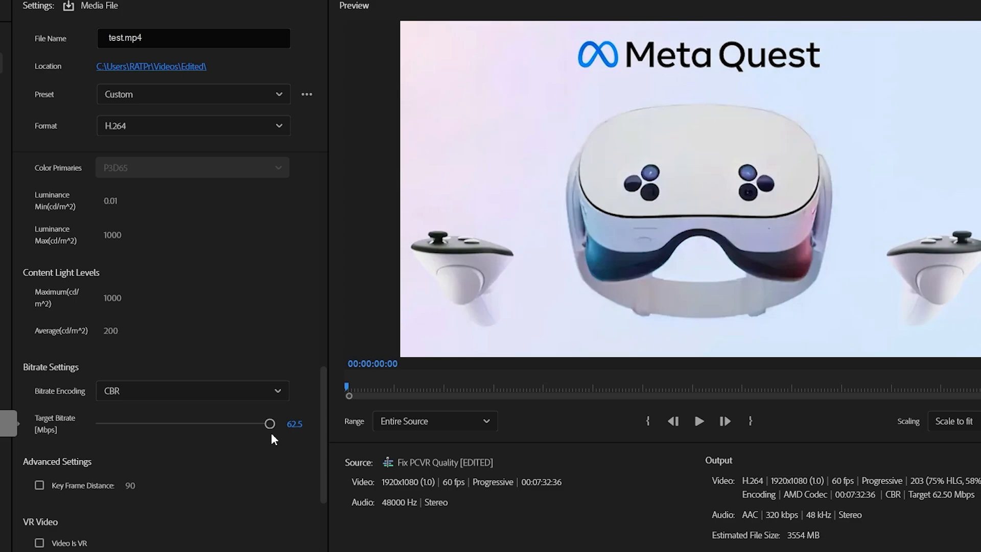
mouse_move(188, 463)
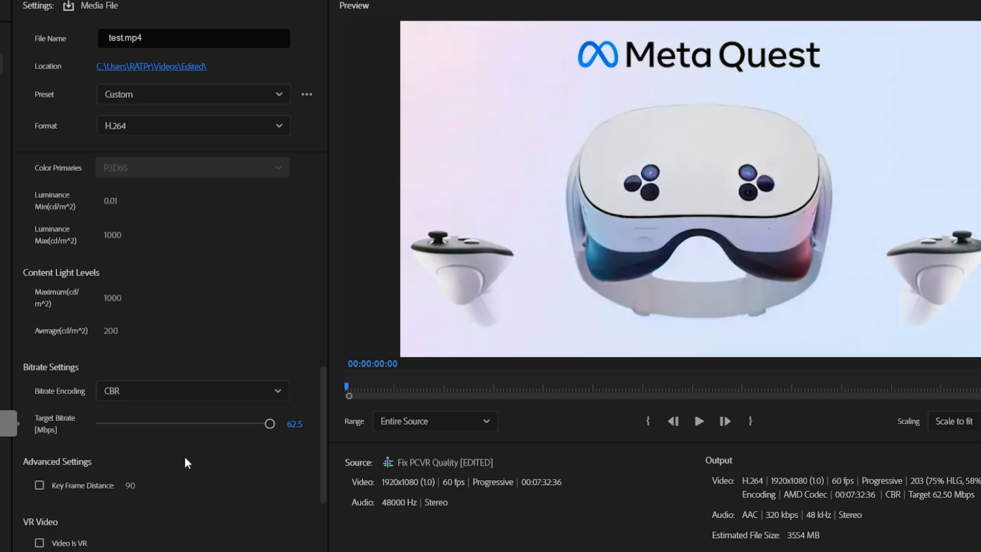
mouse_move(288, 463)
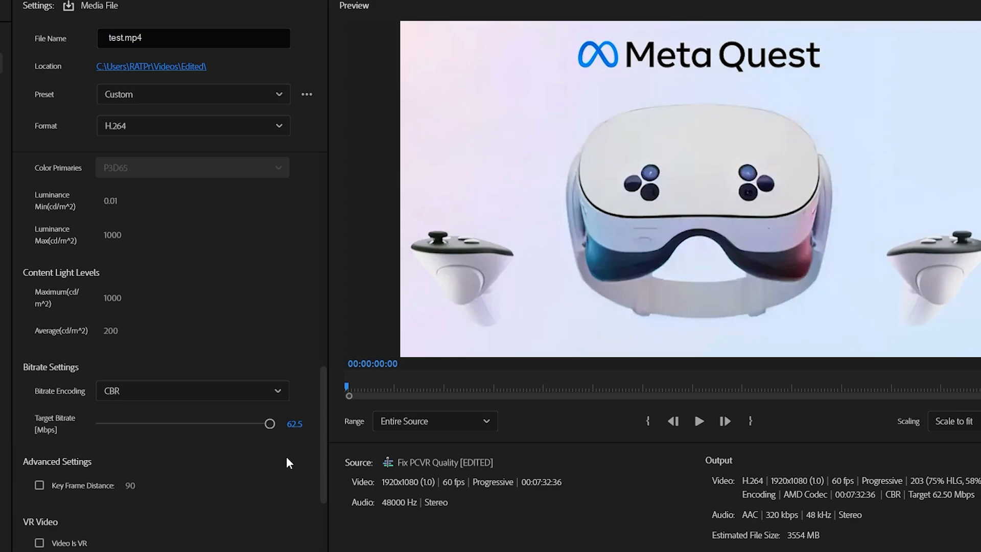
mouse_move(297, 464)
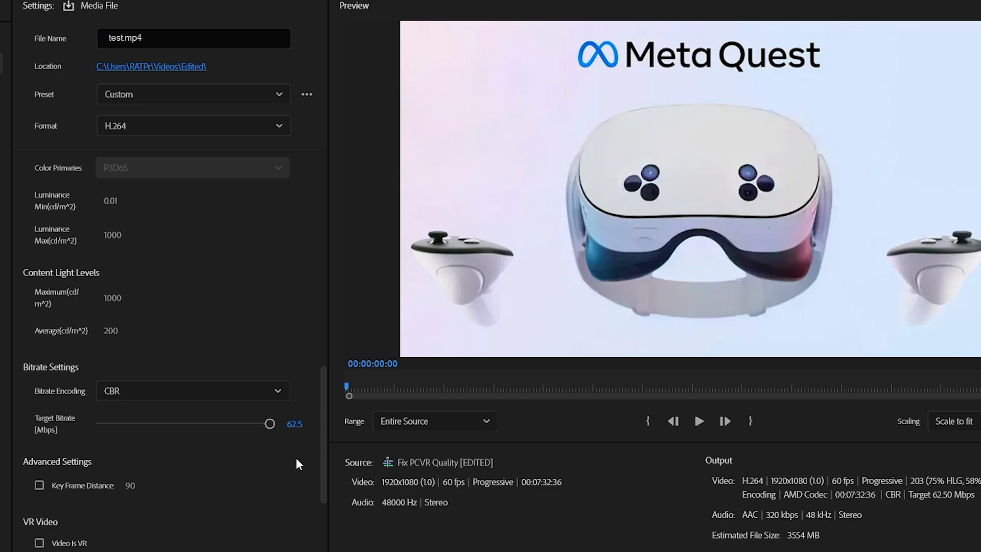
mouse_move(291, 464)
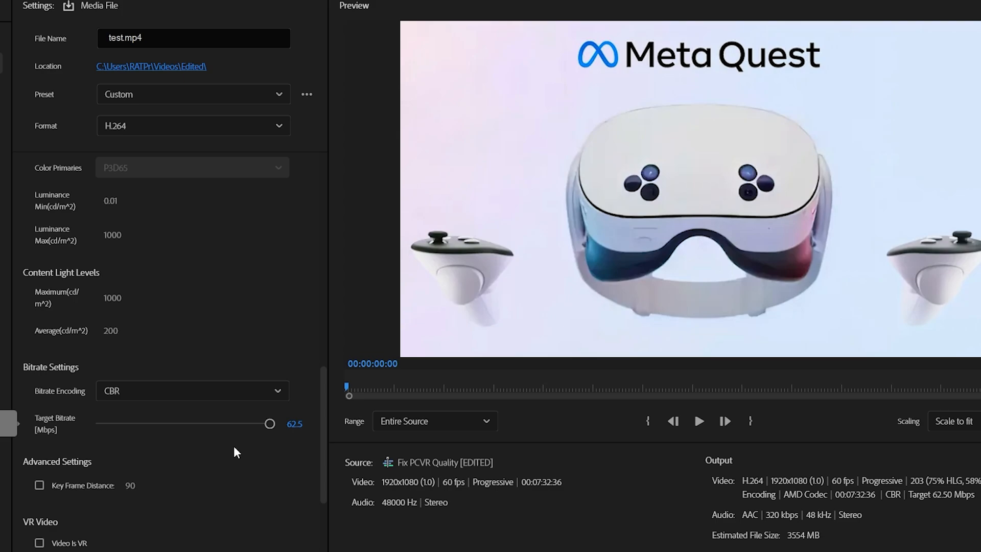
mouse_move(261, 468)
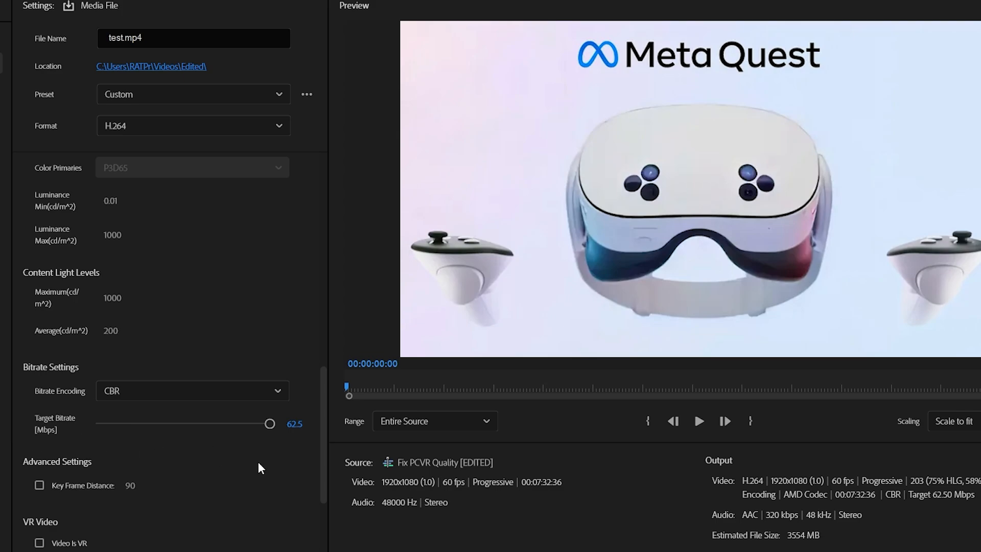